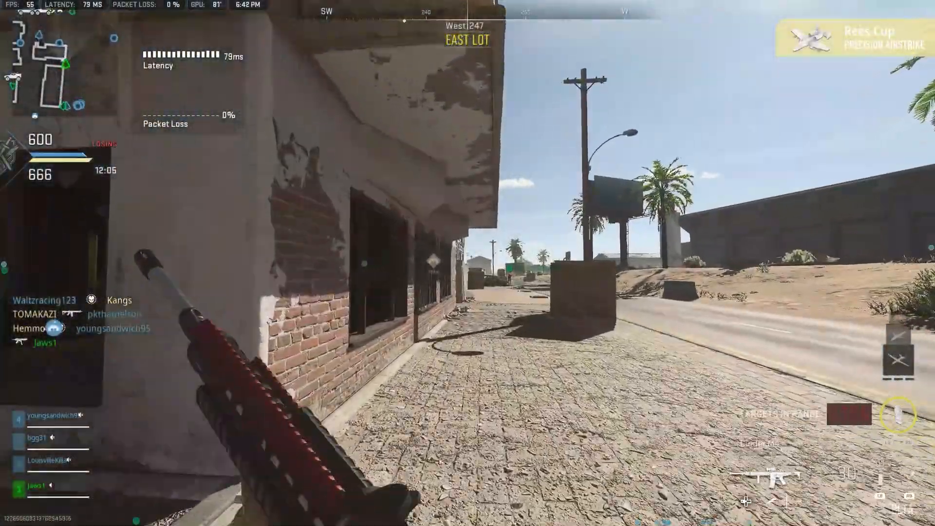
After aiming and firing in-game, show the Display Mode choices, keeping Fullscreen Borderless.
right_click(467, 263)
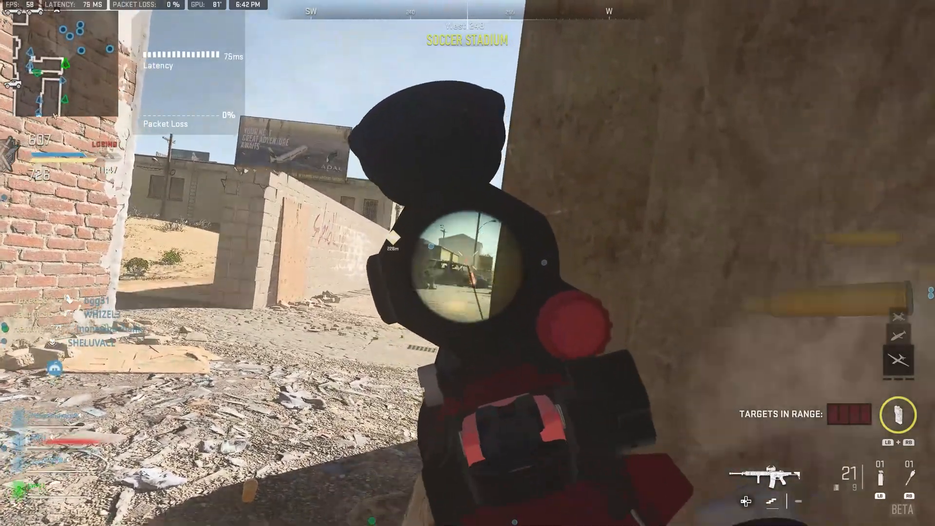
click(467, 263)
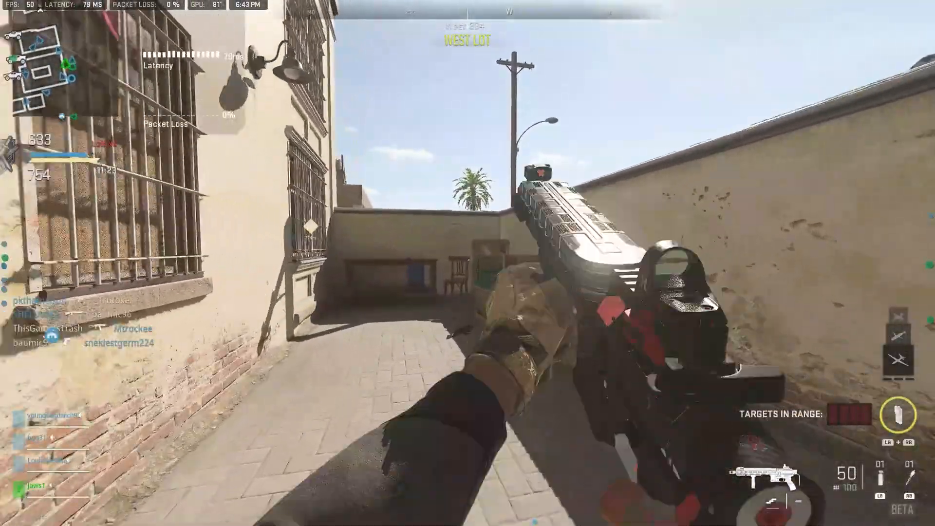
mouse_move(468, 263)
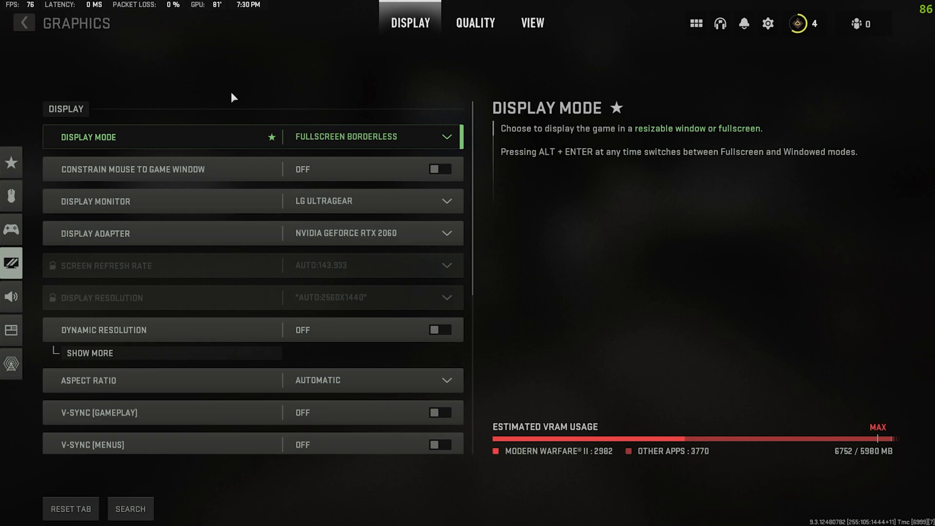
mouse_move(365, 147)
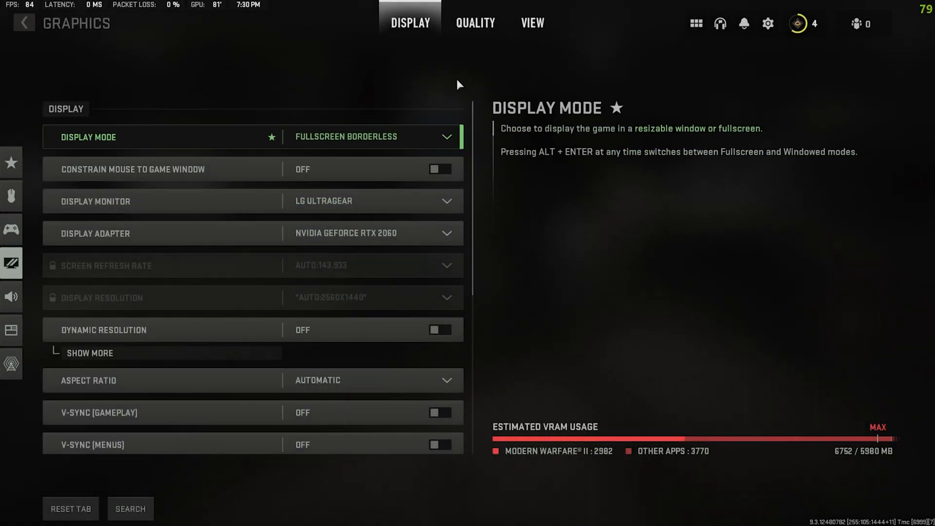
click(370, 137)
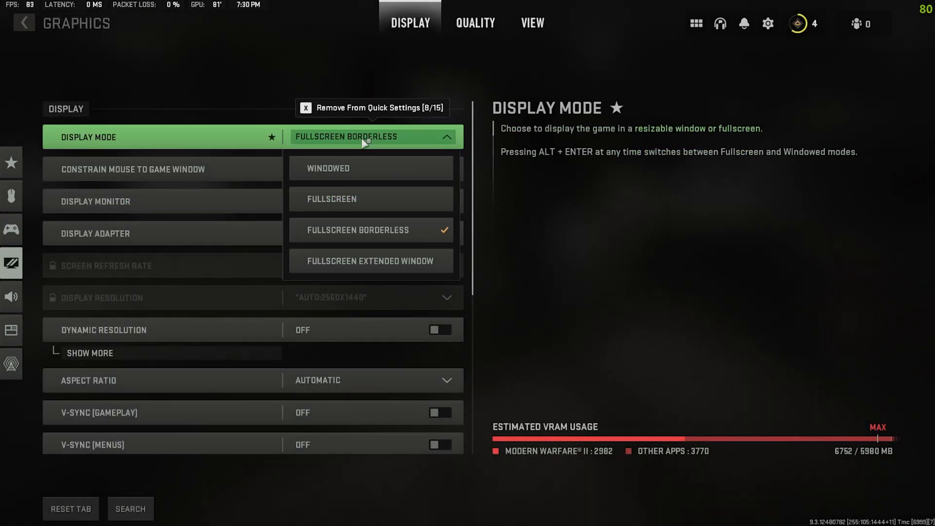
mouse_move(370, 198)
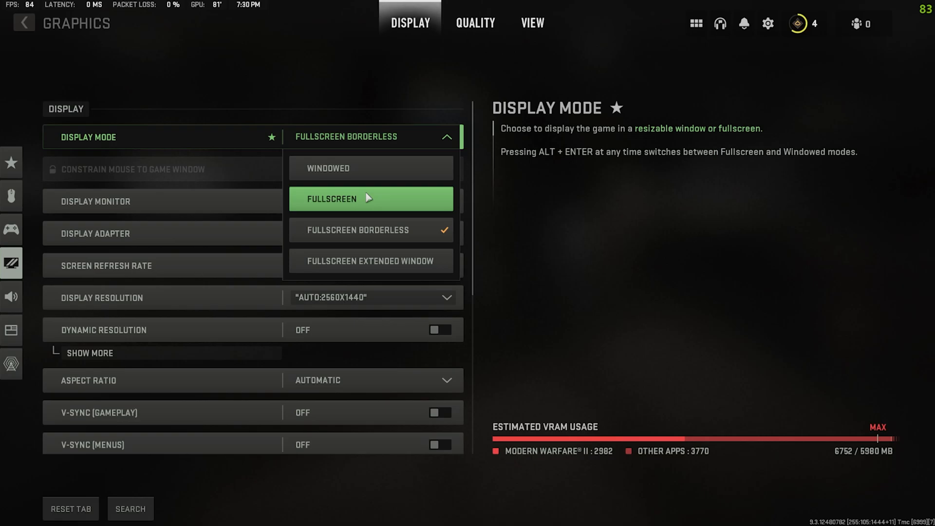
mouse_move(516, 136)
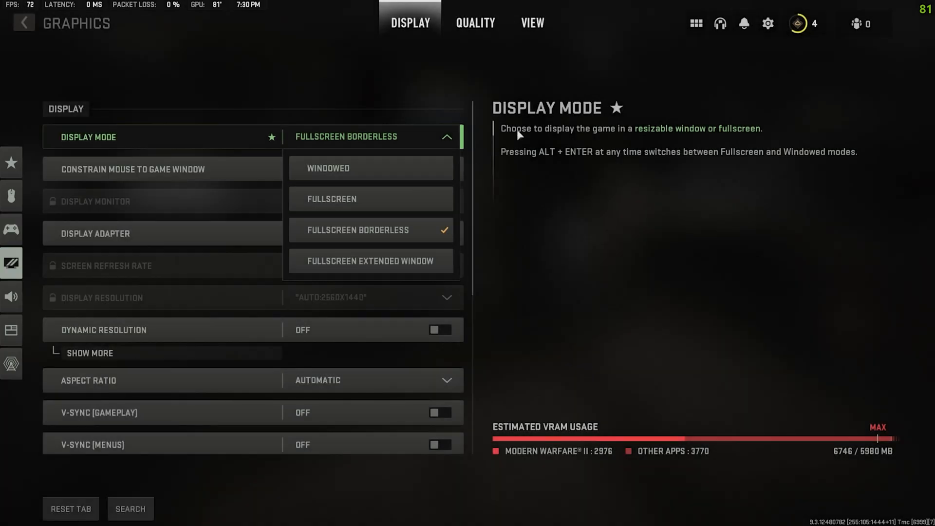
mouse_move(550, 260)
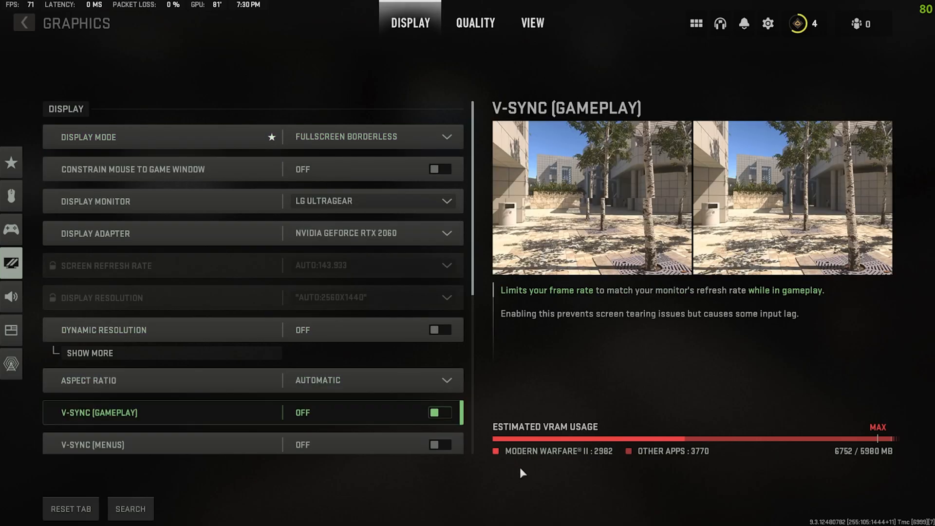
mouse_move(826, 434)
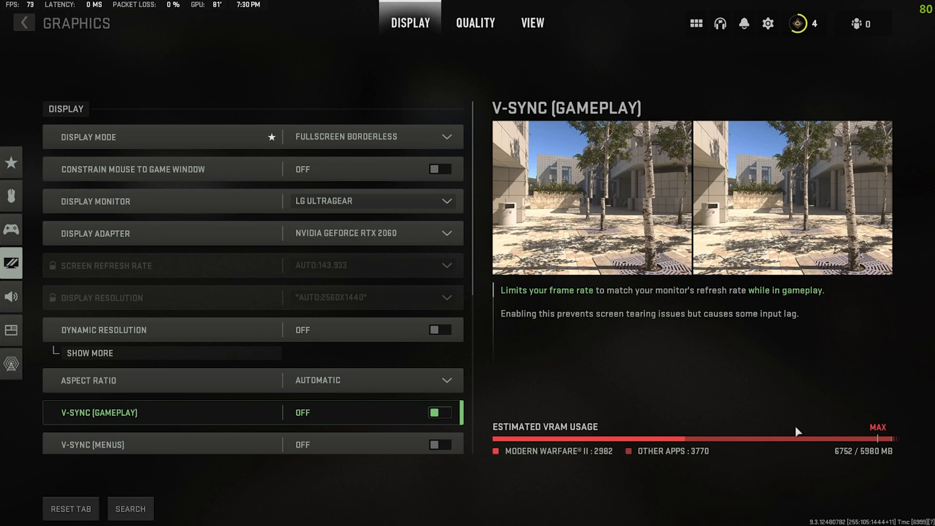
mouse_move(746, 488)
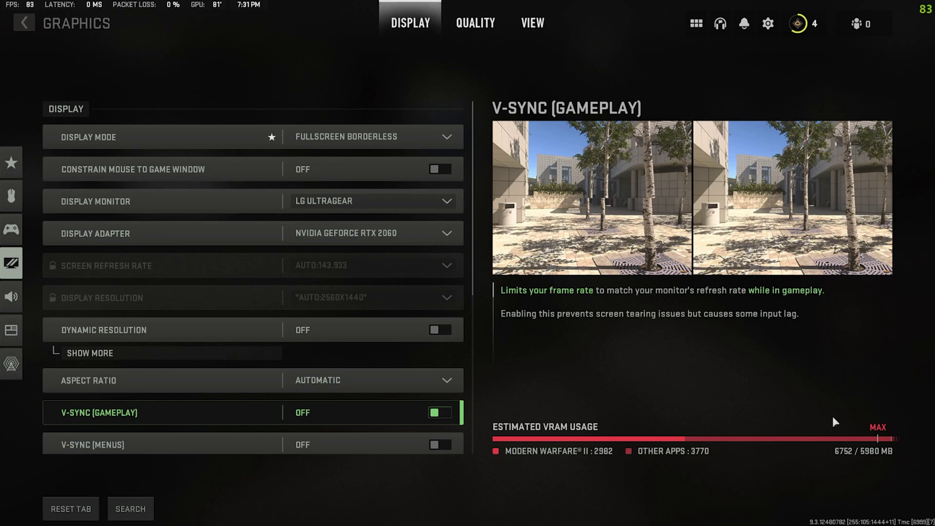
mouse_move(882, 431)
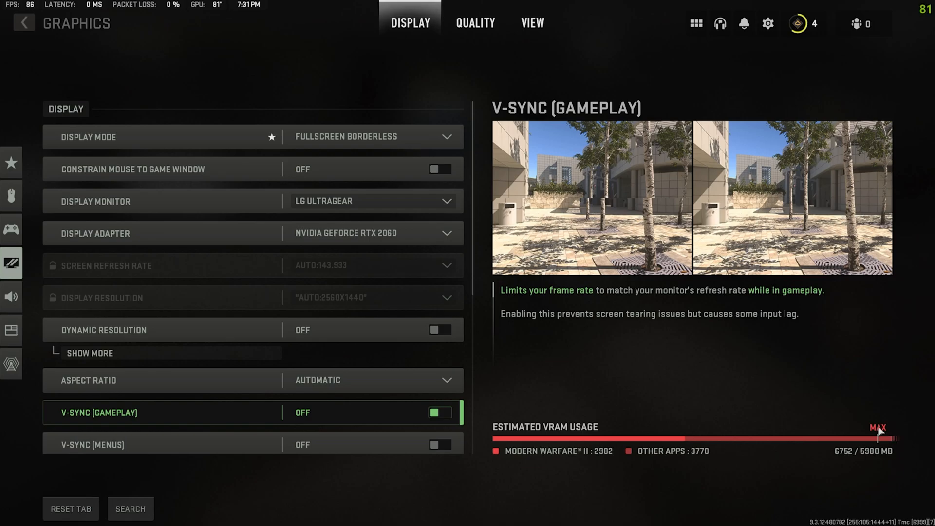
mouse_move(551, 245)
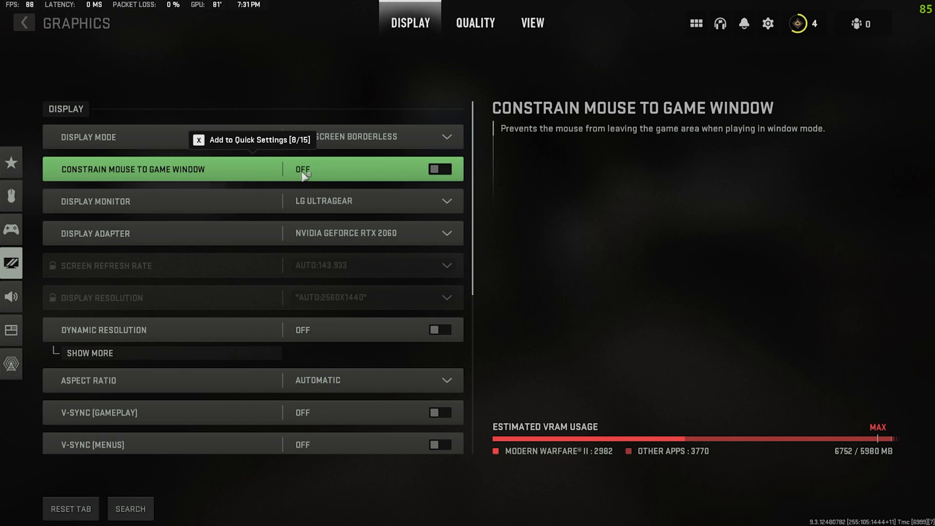
mouse_move(326, 176)
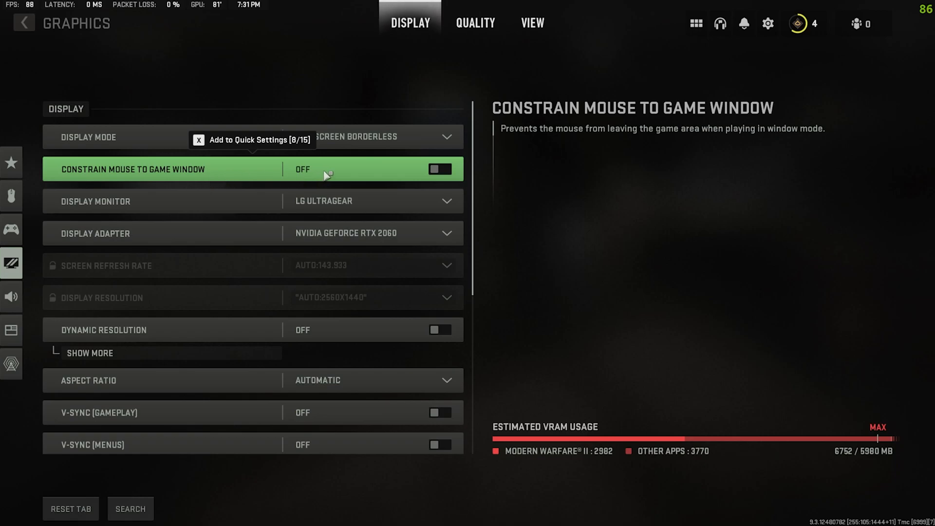
mouse_move(326, 169)
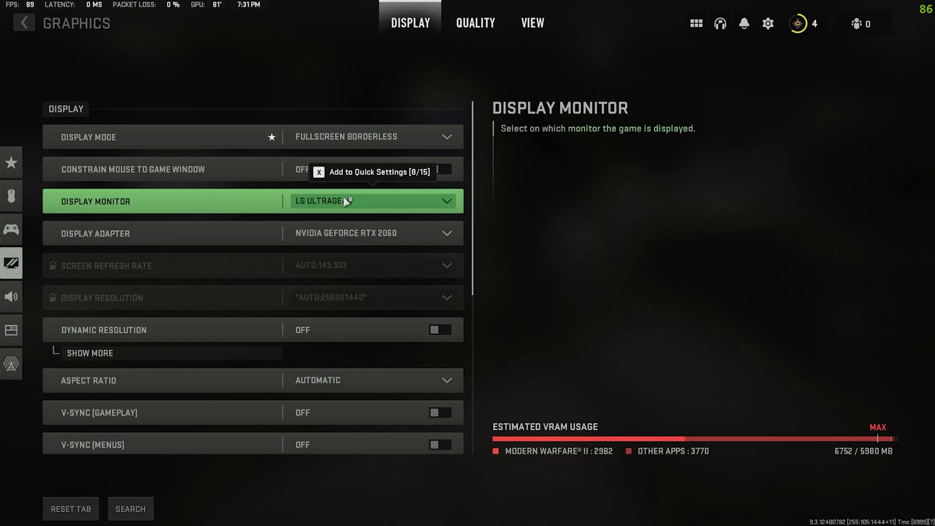
click(370, 200)
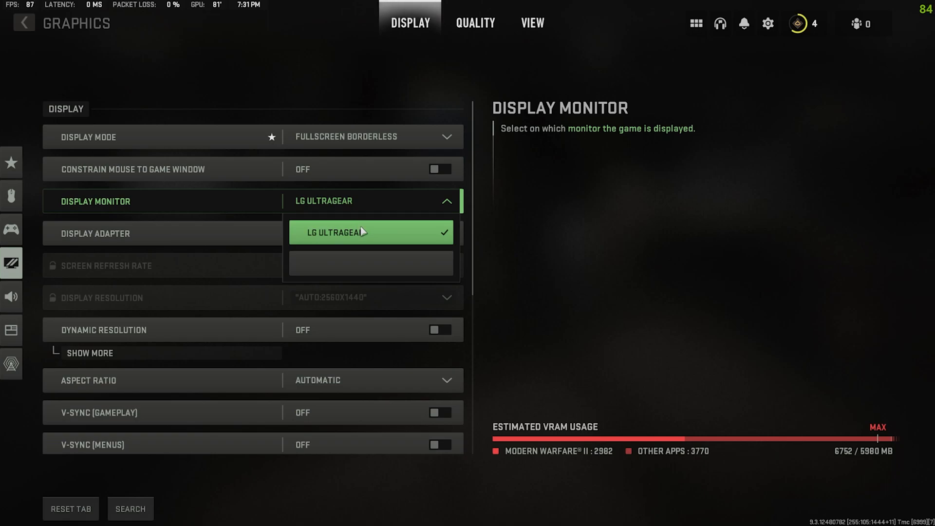
click(370, 233)
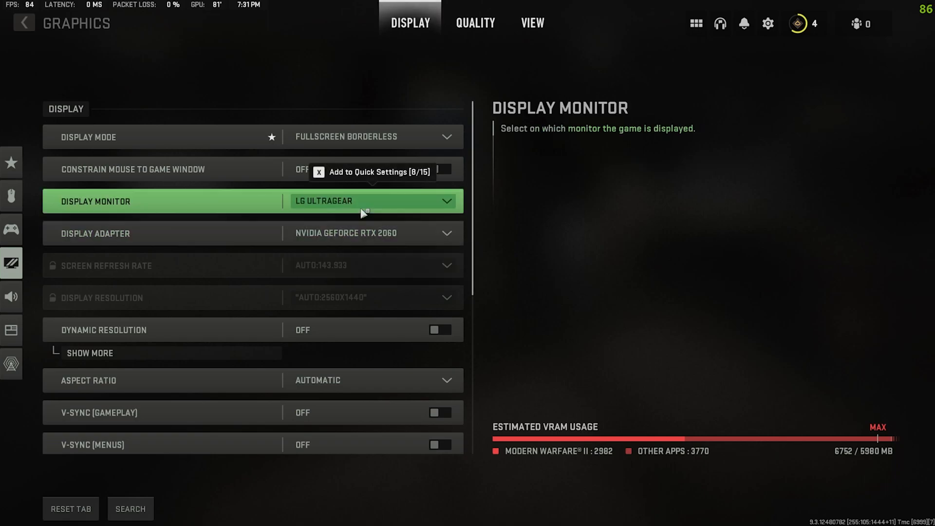
mouse_move(365, 208)
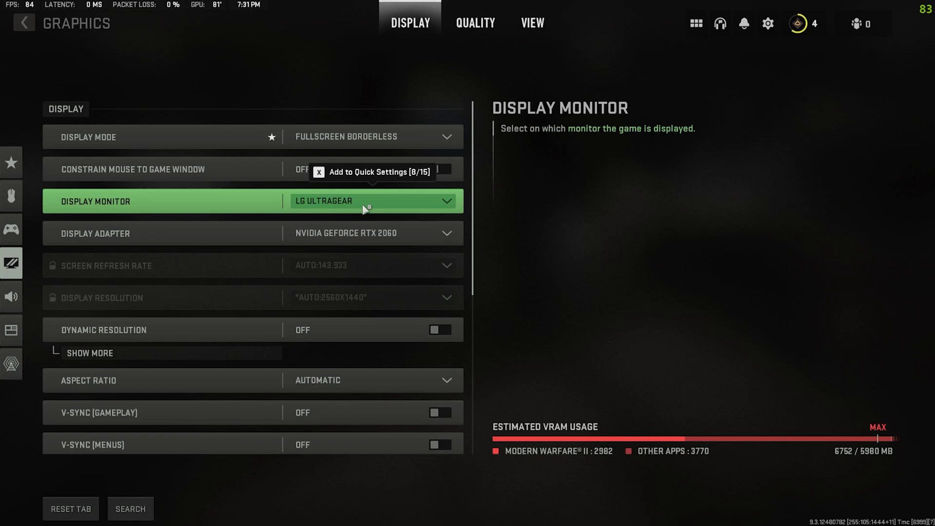
click(370, 200)
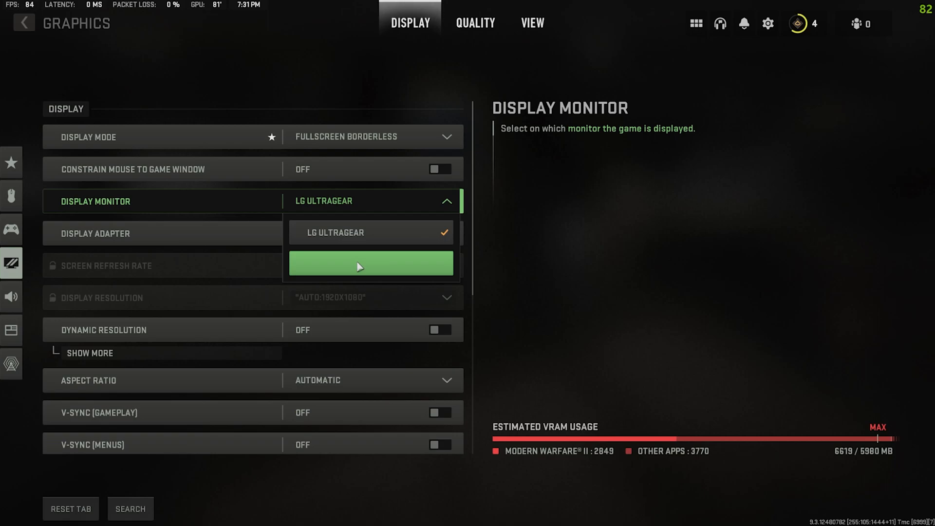
click(370, 263)
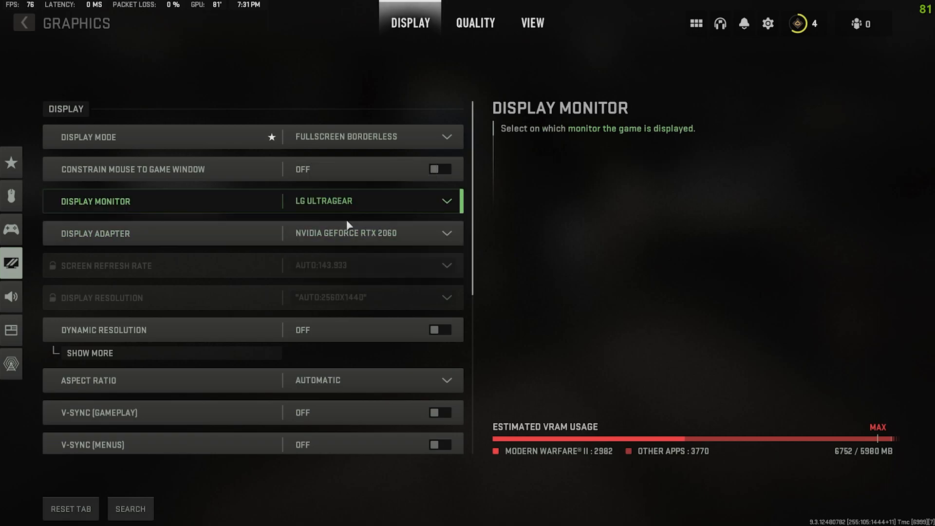
click(370, 233)
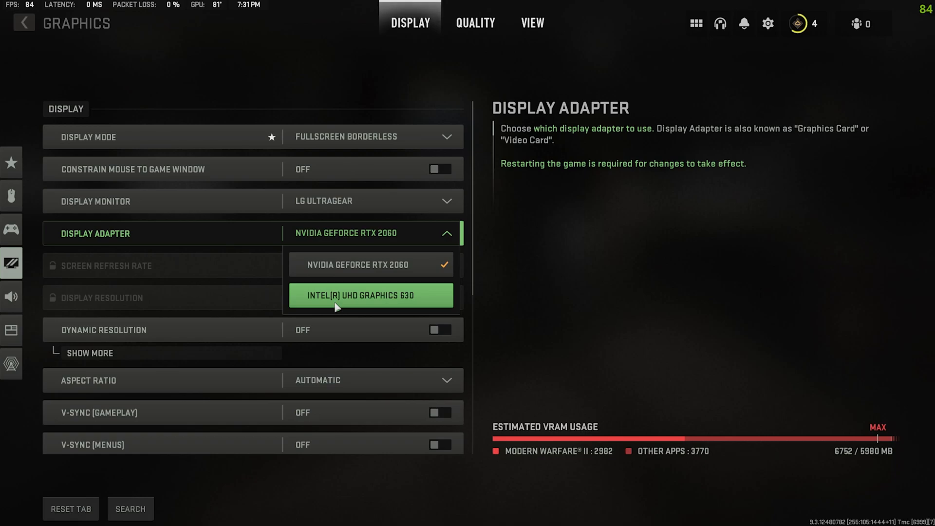
mouse_move(359, 270)
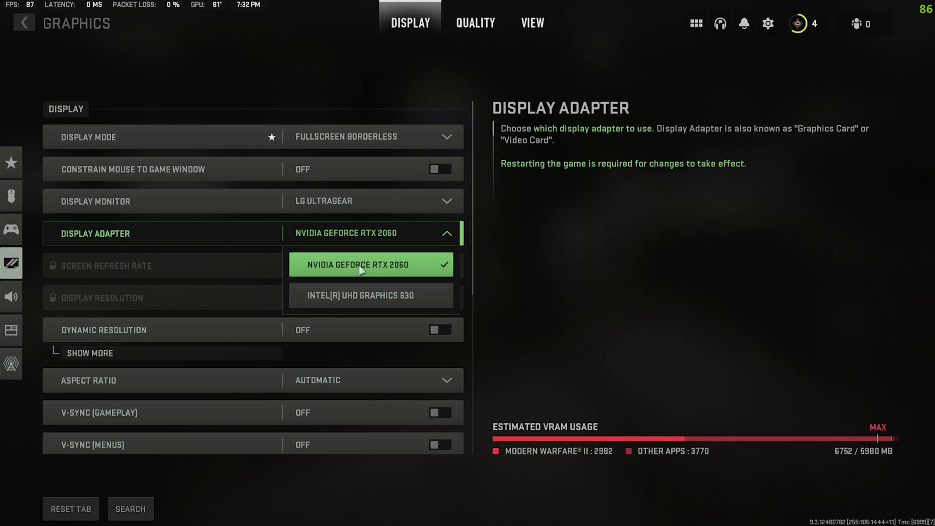
mouse_move(371, 295)
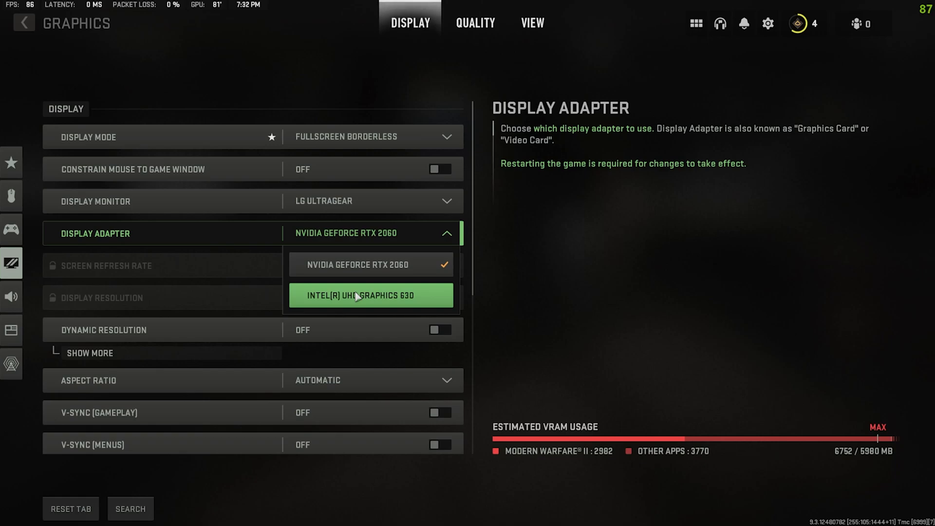
mouse_move(374, 264)
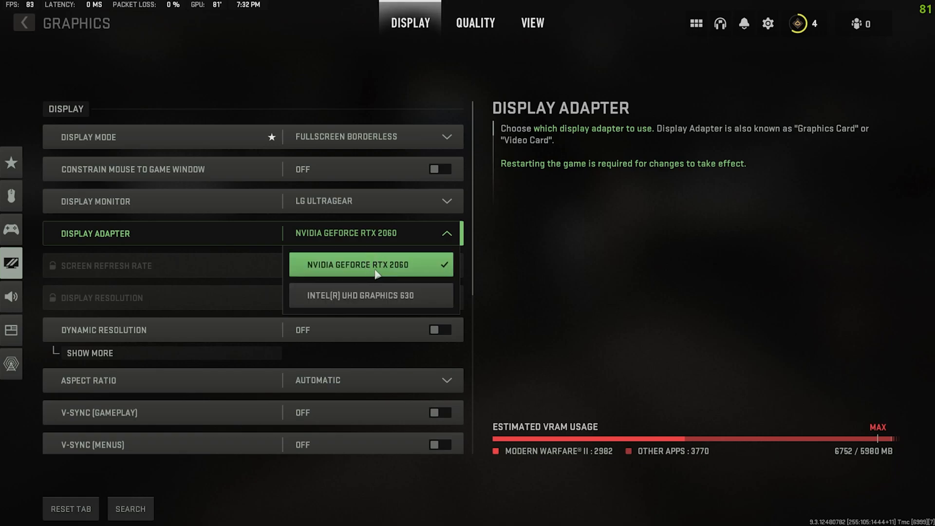
mouse_move(376, 270)
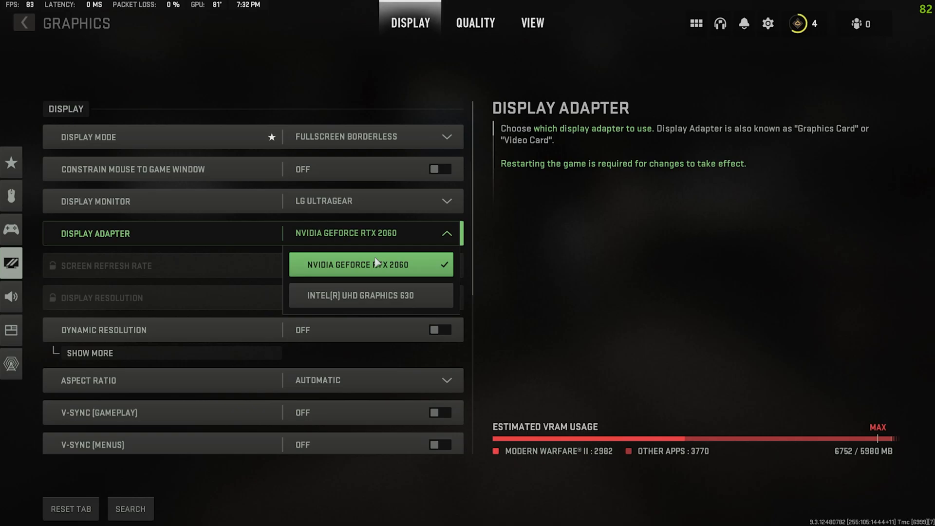
click(370, 264)
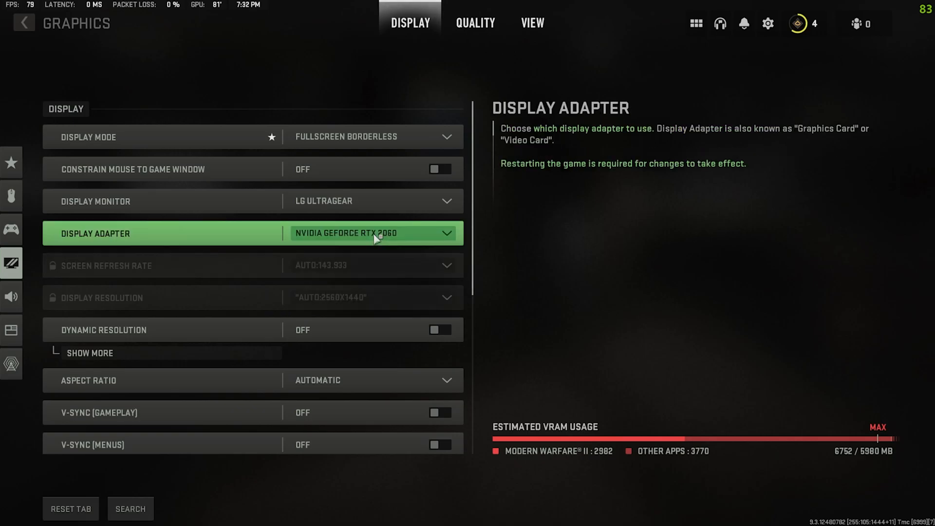
click(372, 233)
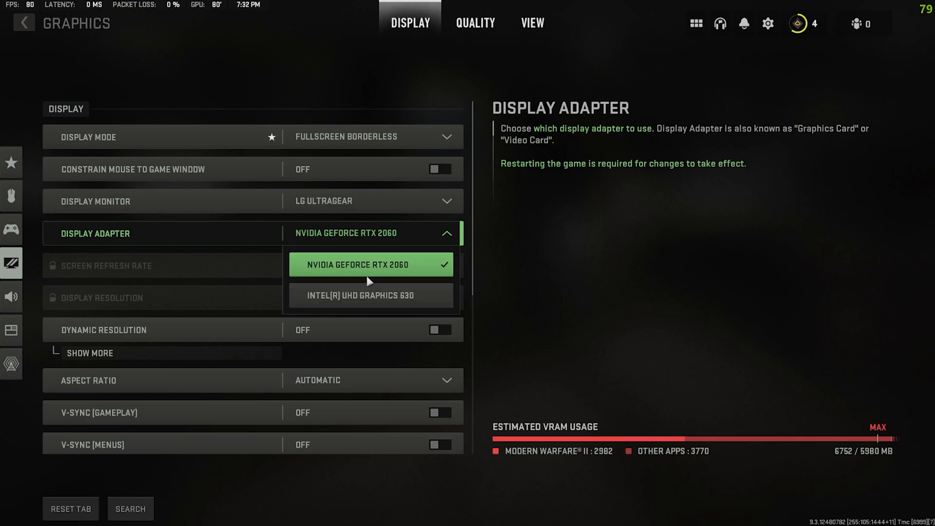
mouse_move(368, 275)
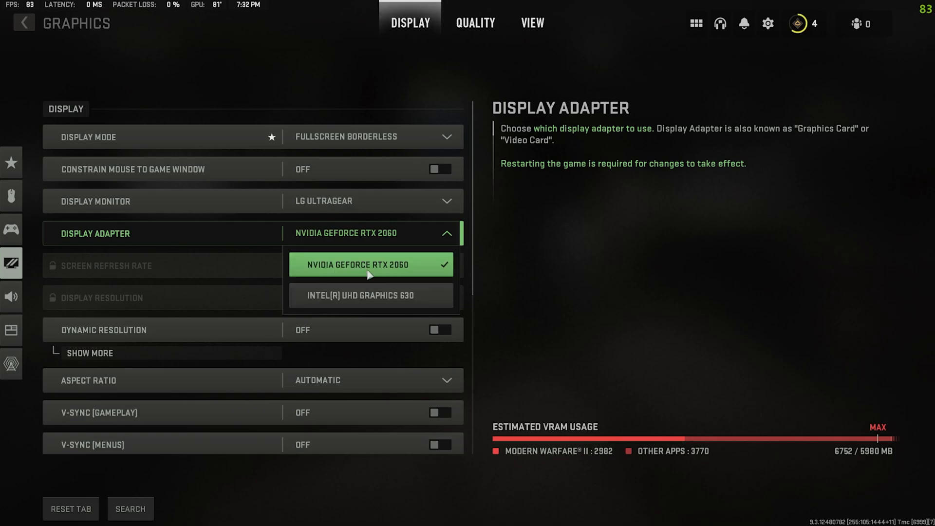
click(370, 264)
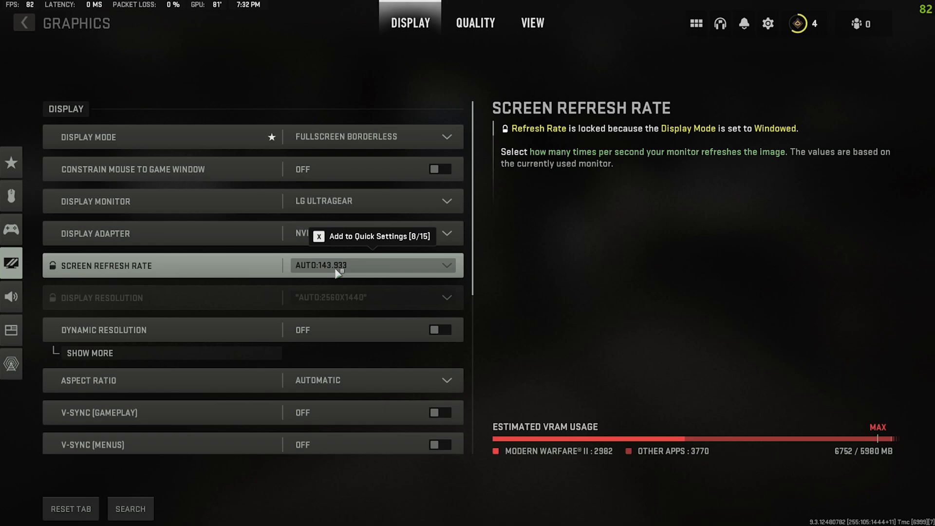
mouse_move(329, 281)
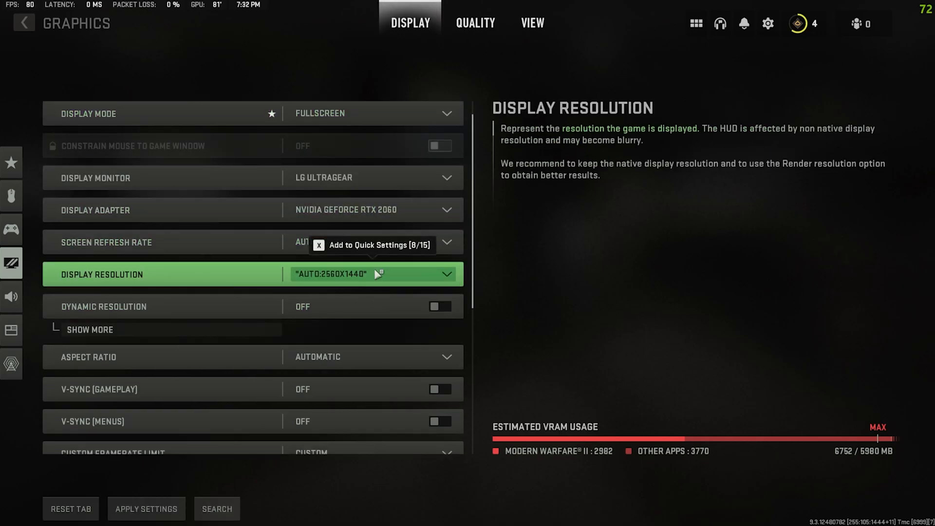
click(370, 274)
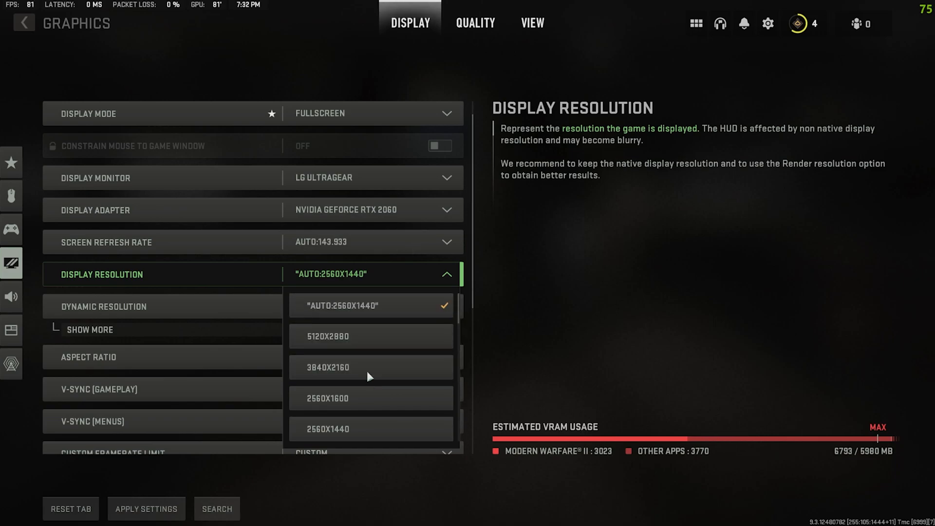
scroll(down, 3)
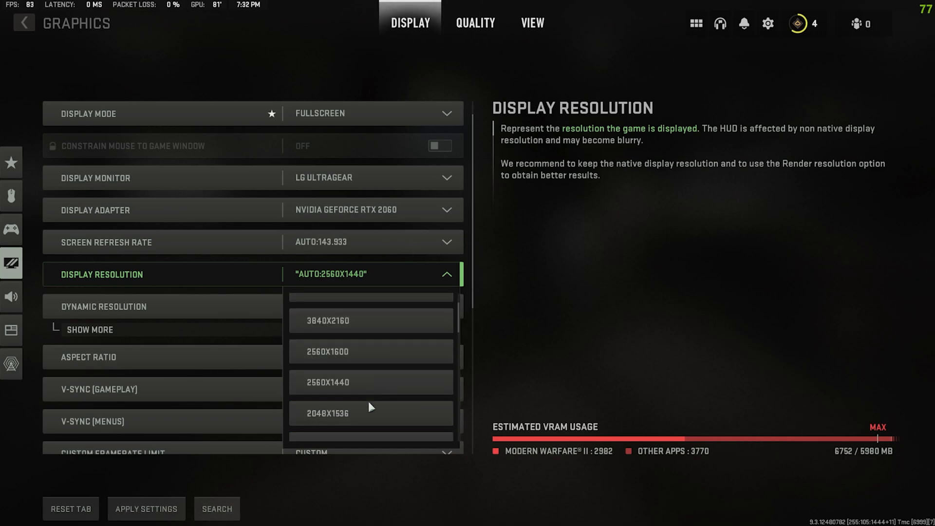
scroll(down, 3)
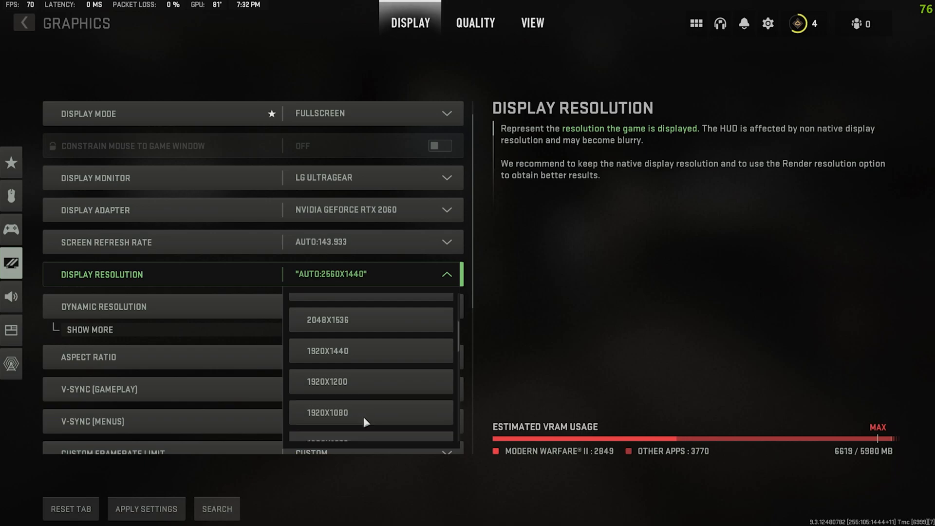
mouse_move(370, 412)
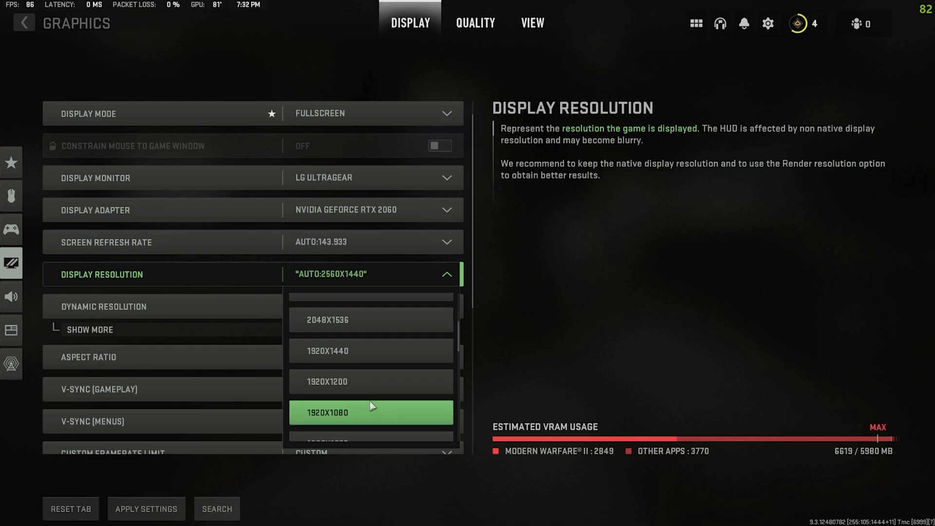
scroll(up, 3)
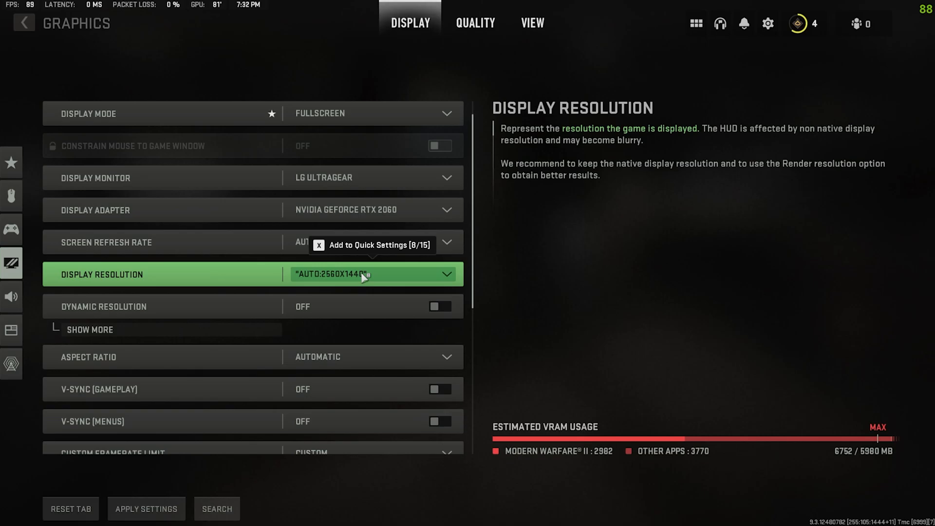
click(370, 273)
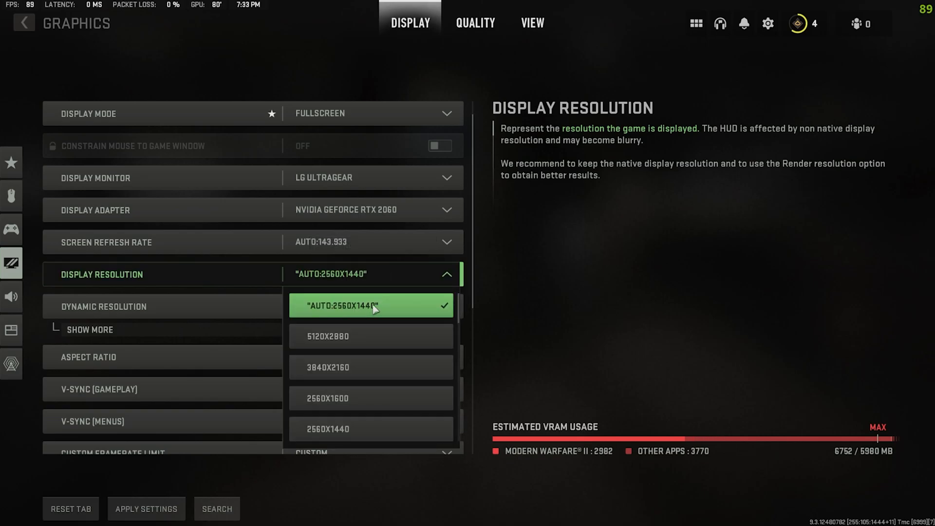
click(370, 305)
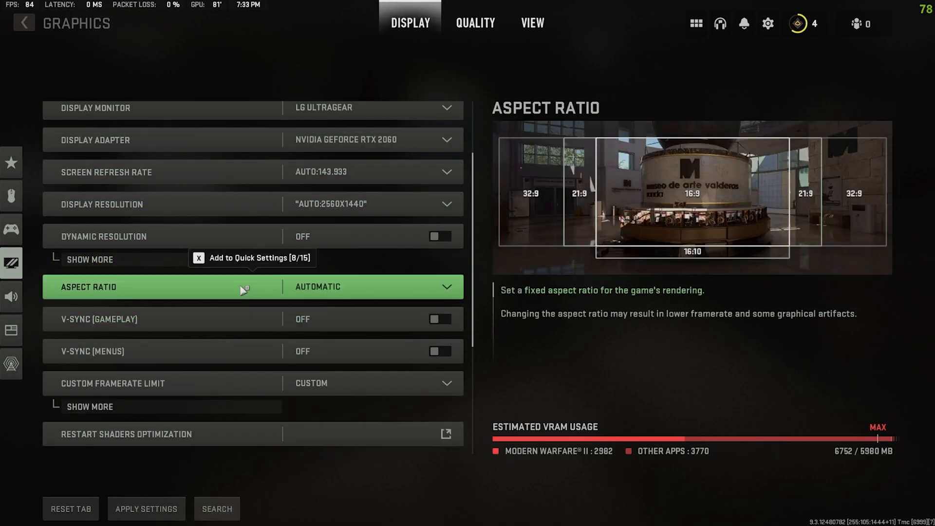
mouse_move(379, 292)
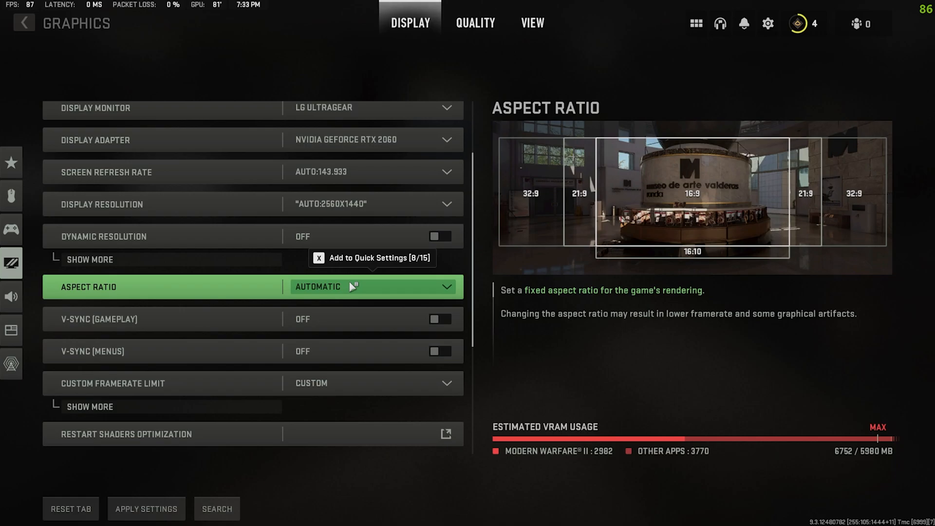
click(370, 286)
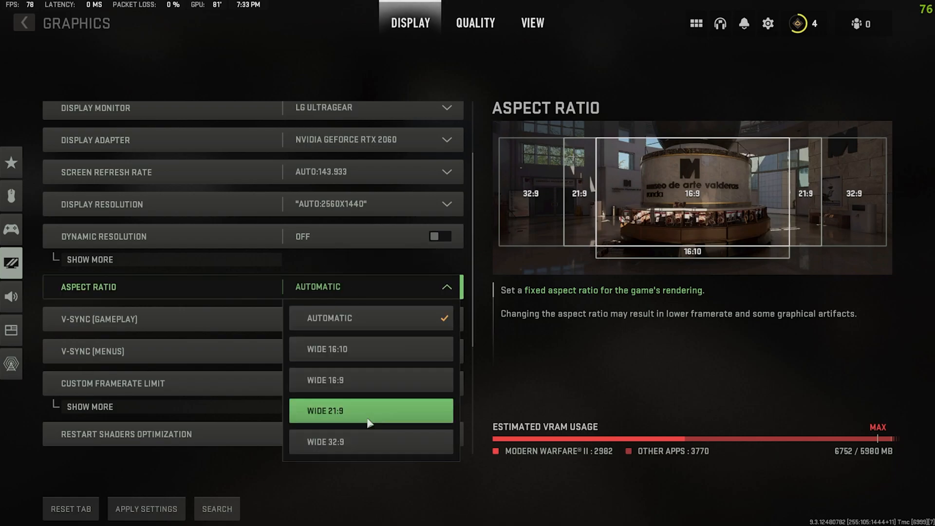
mouse_move(370, 317)
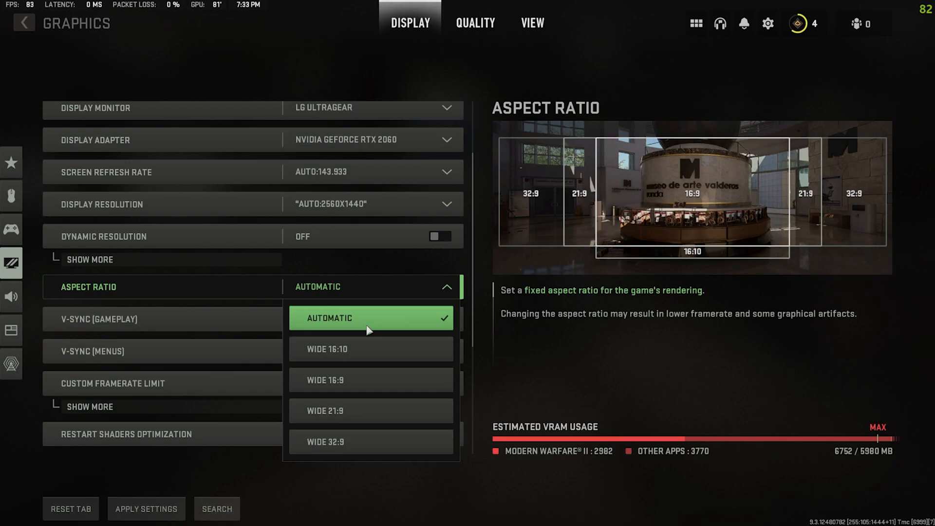
mouse_move(340, 385)
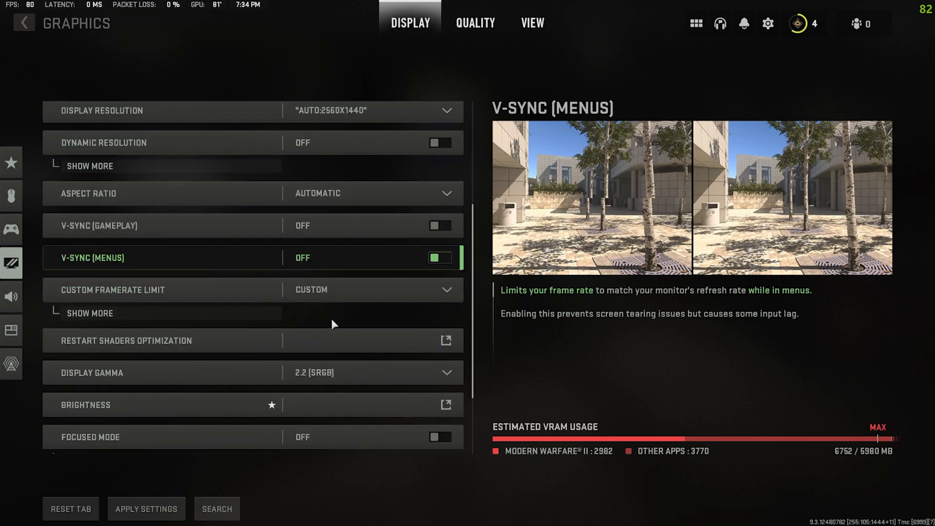
Expand the custom framerate limits, leaving gameplay 300, menus 100 and out-of-focus 30.
click(89, 312)
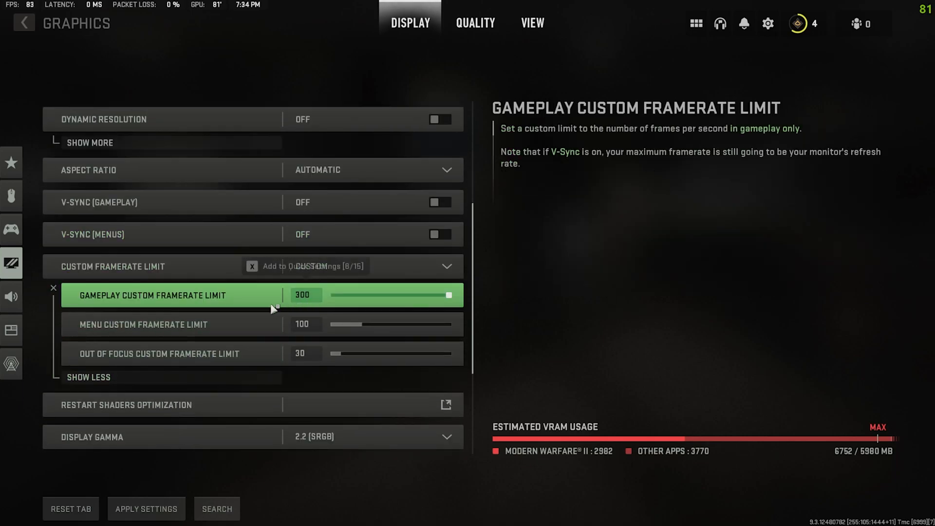
mouse_move(447, 295)
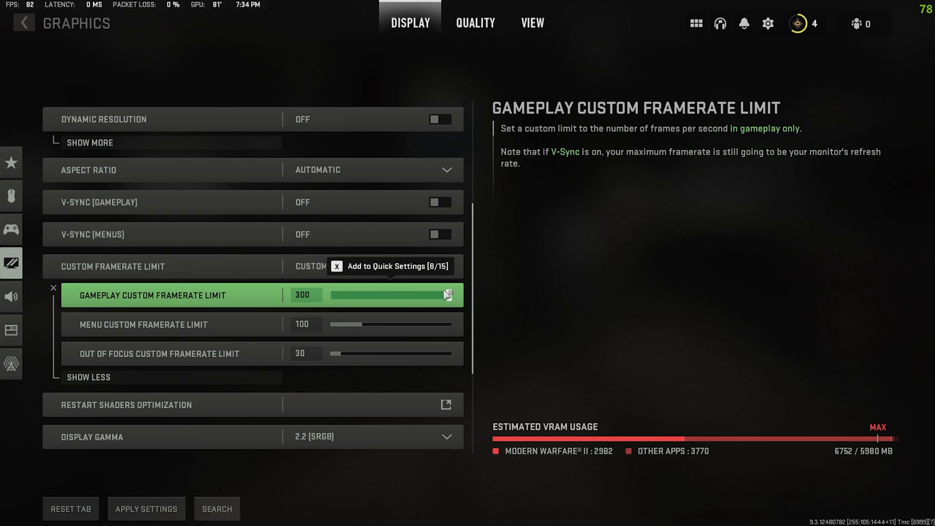
mouse_move(313, 298)
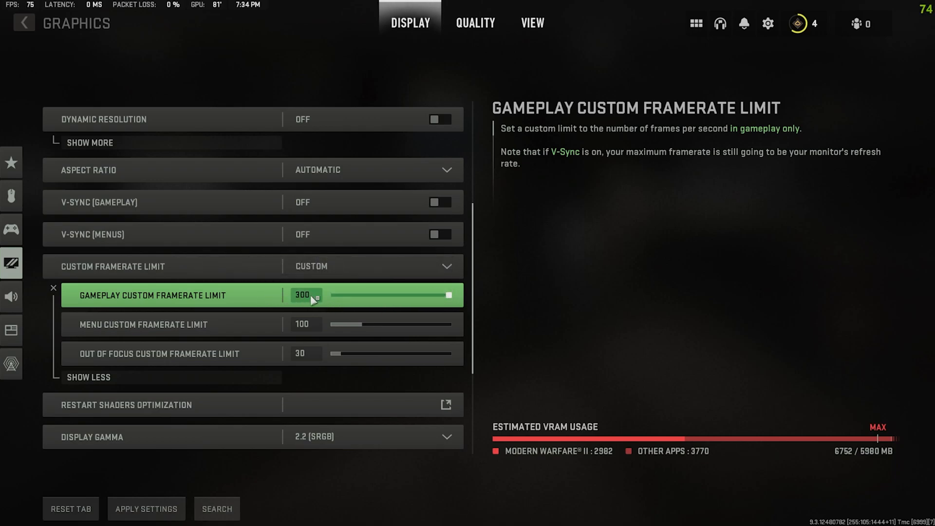
mouse_move(389, 307)
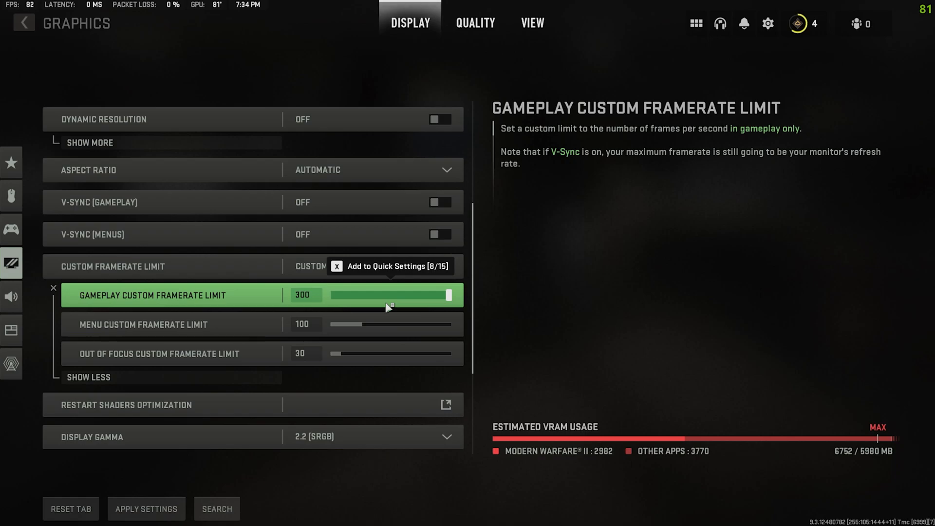
mouse_move(416, 297)
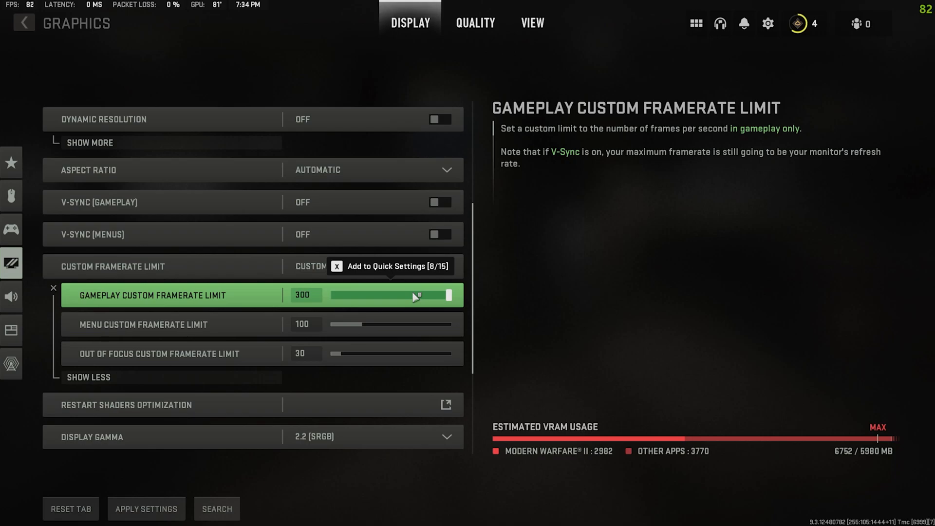
mouse_move(138, 322)
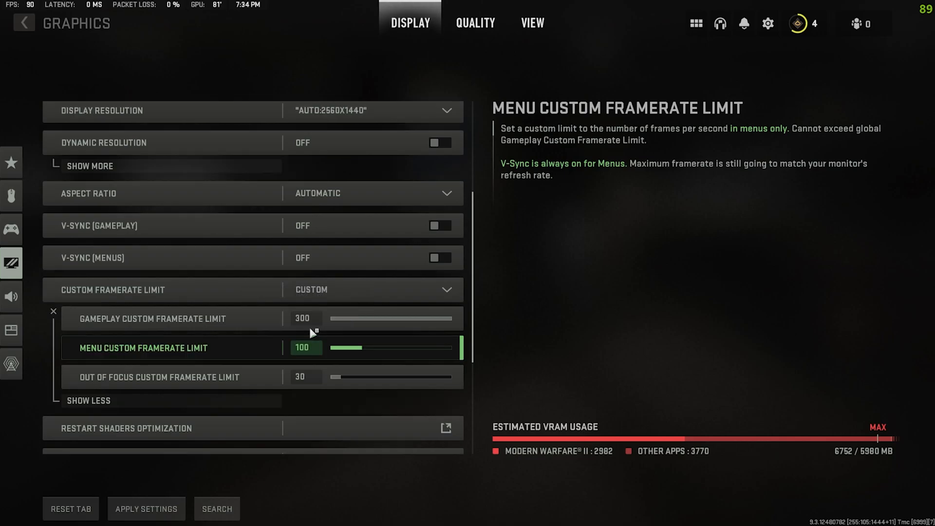
scroll(down, 3)
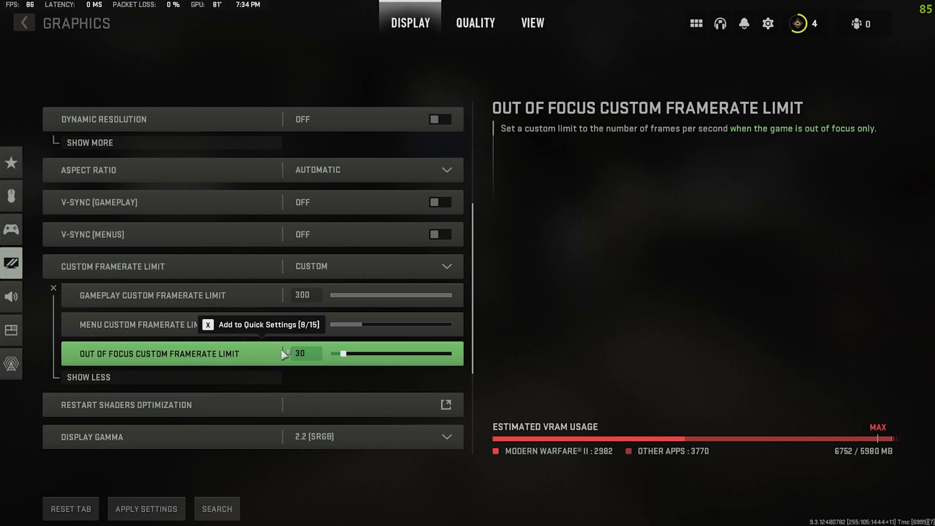
mouse_move(275, 354)
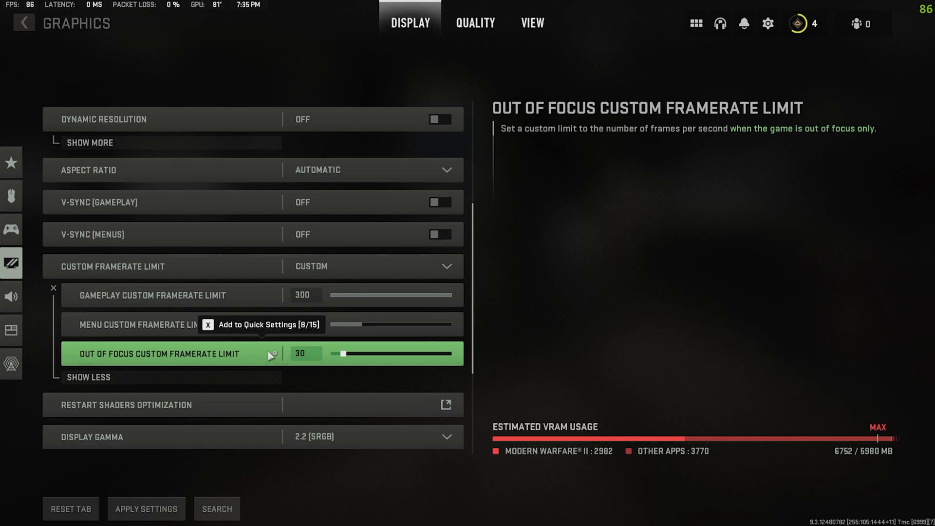
mouse_move(250, 358)
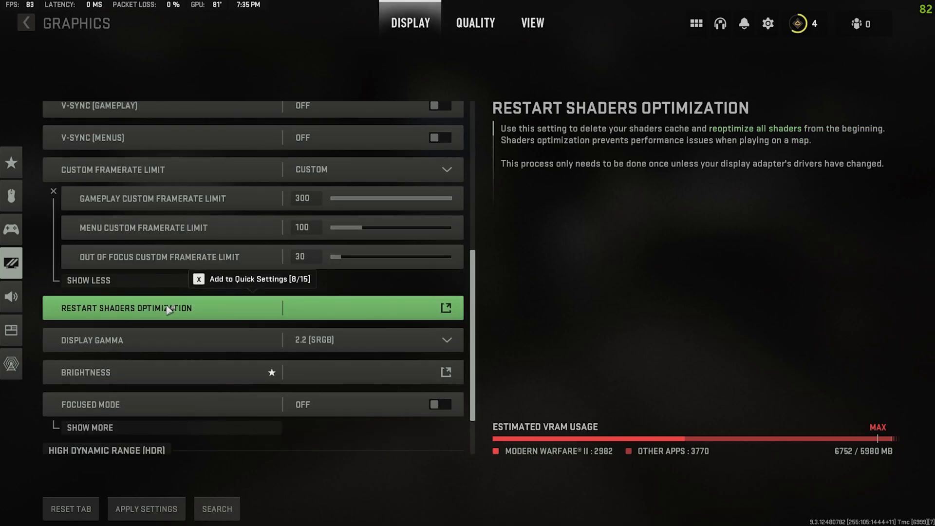
mouse_move(251, 321)
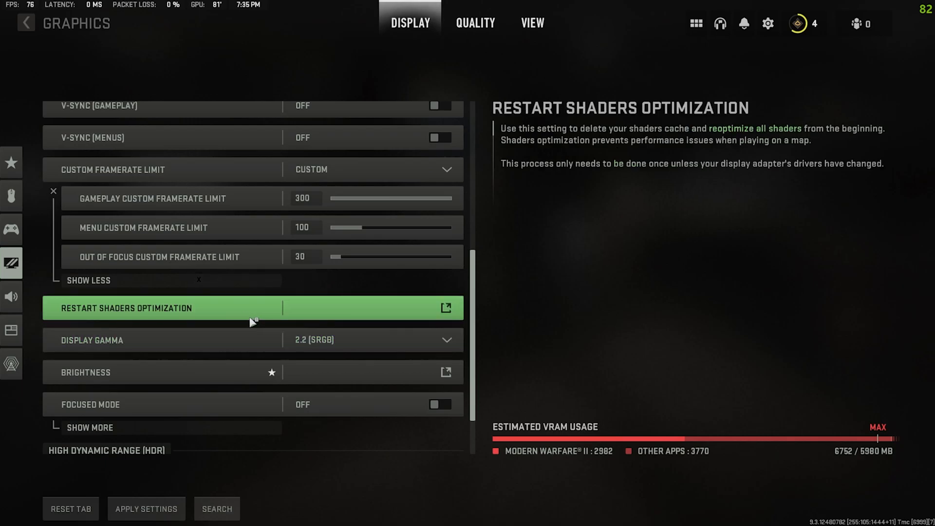
mouse_move(221, 310)
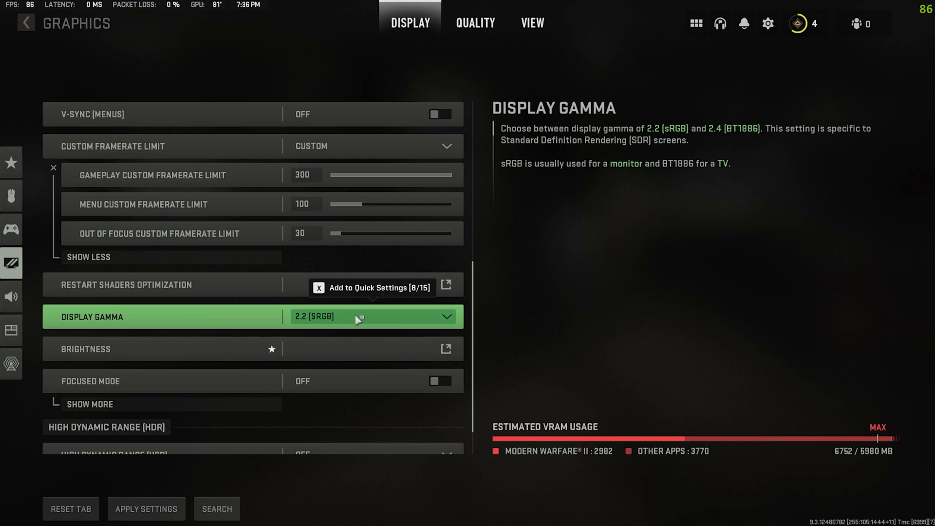
click(445, 348)
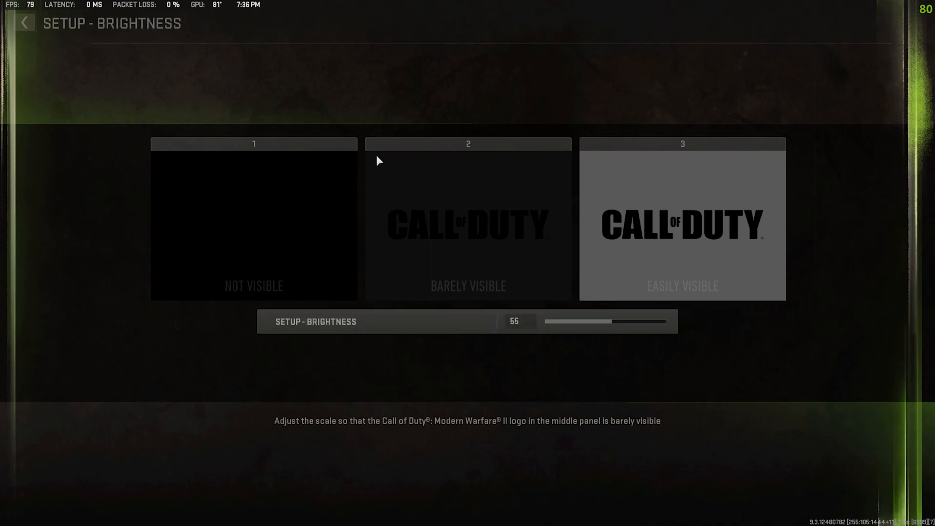
mouse_move(222, 94)
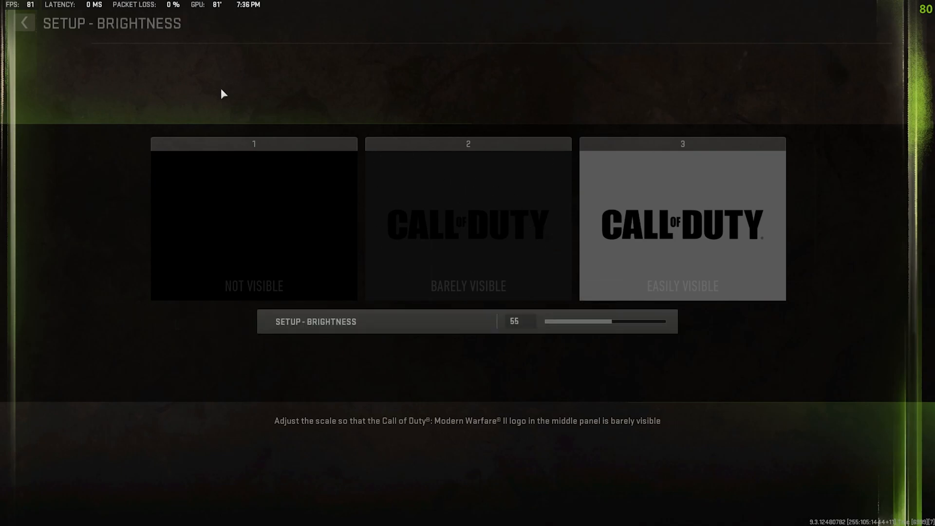
mouse_move(458, 259)
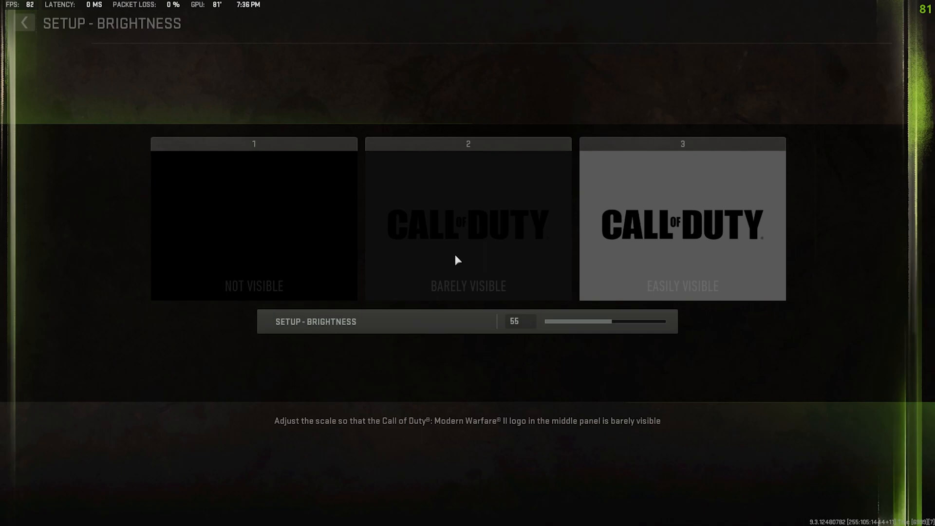
mouse_move(386, 232)
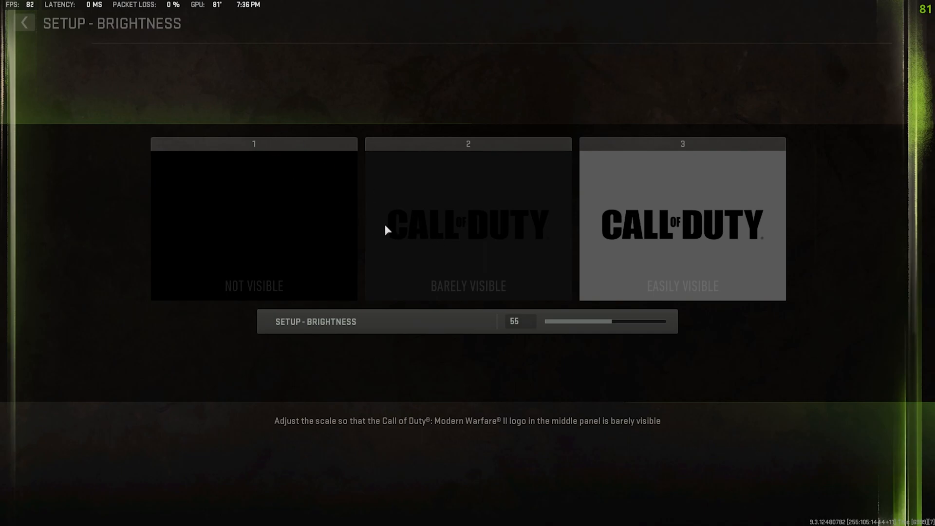
mouse_move(82, 48)
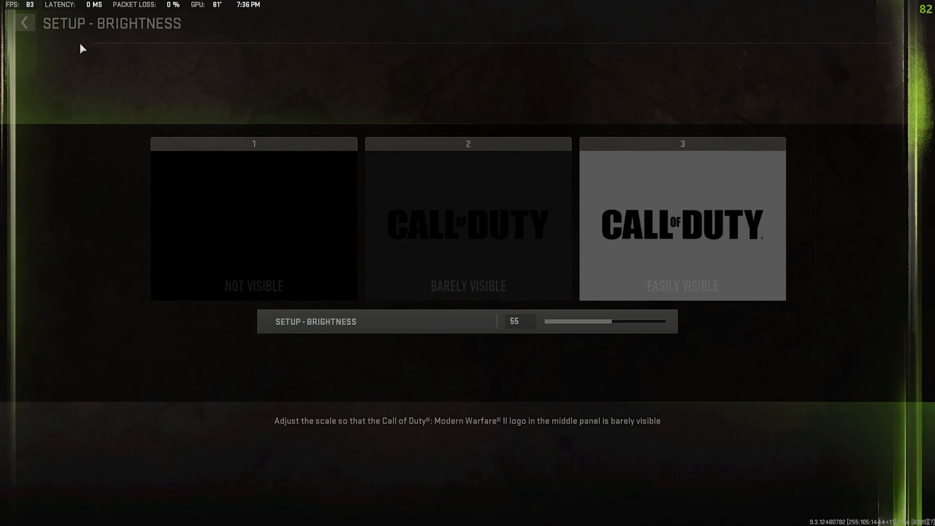
mouse_move(477, 279)
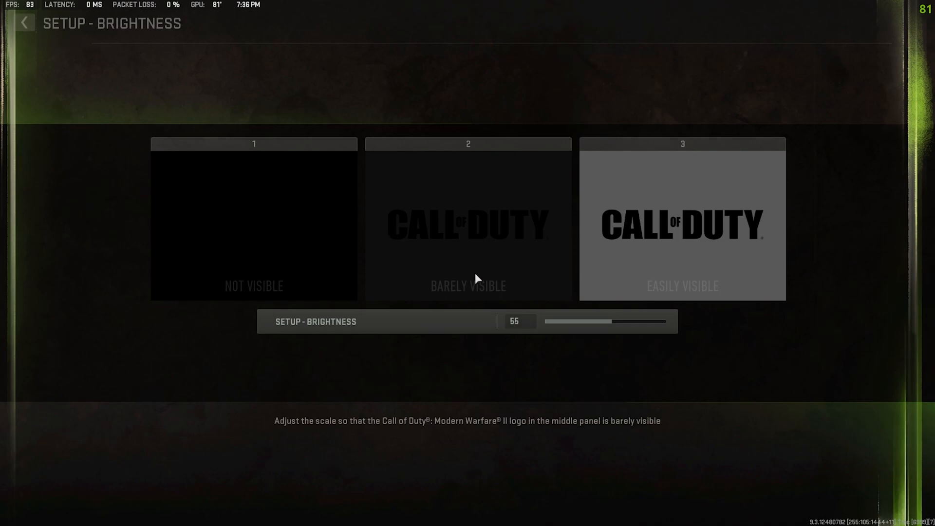
mouse_move(444, 276)
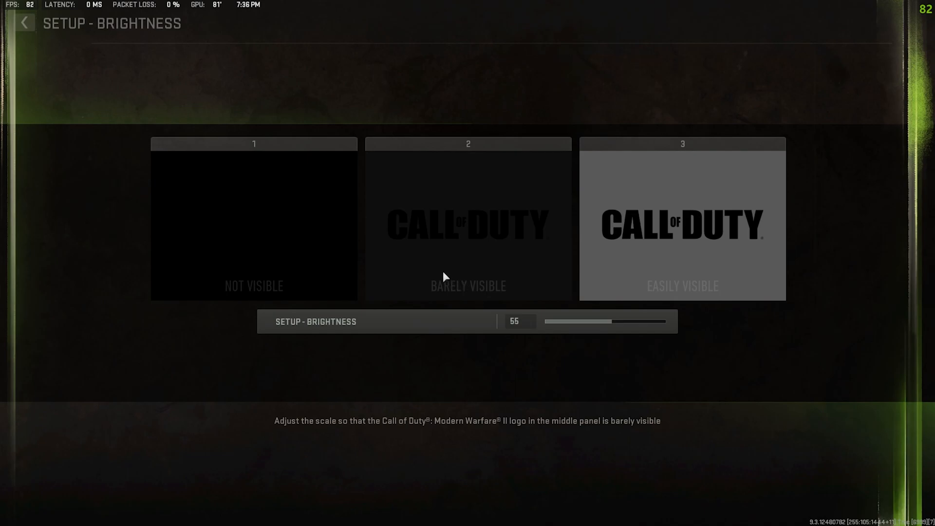
mouse_move(439, 107)
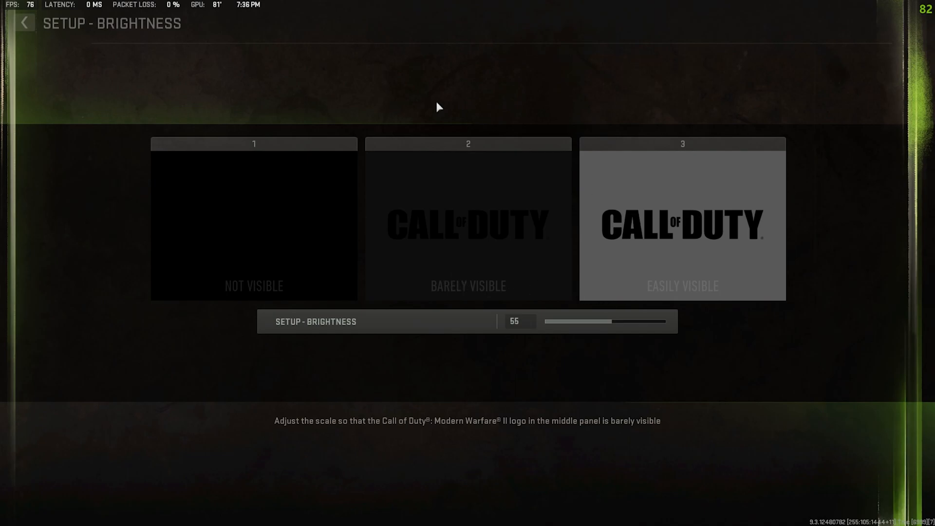
mouse_move(31, 35)
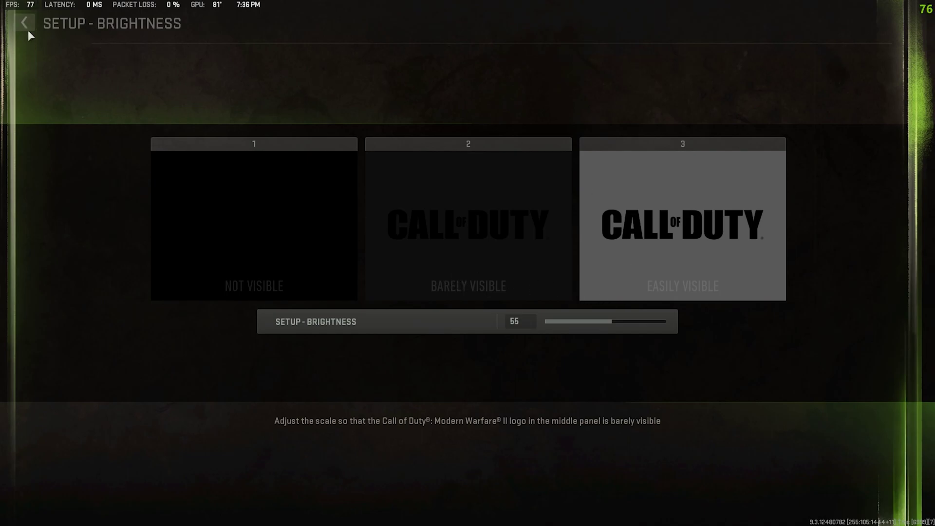
click(23, 22)
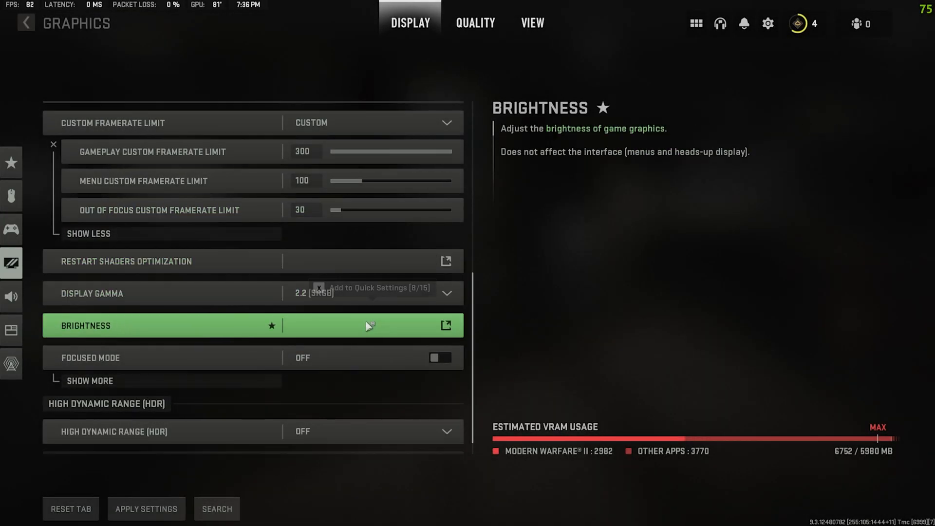
scroll(down, 3)
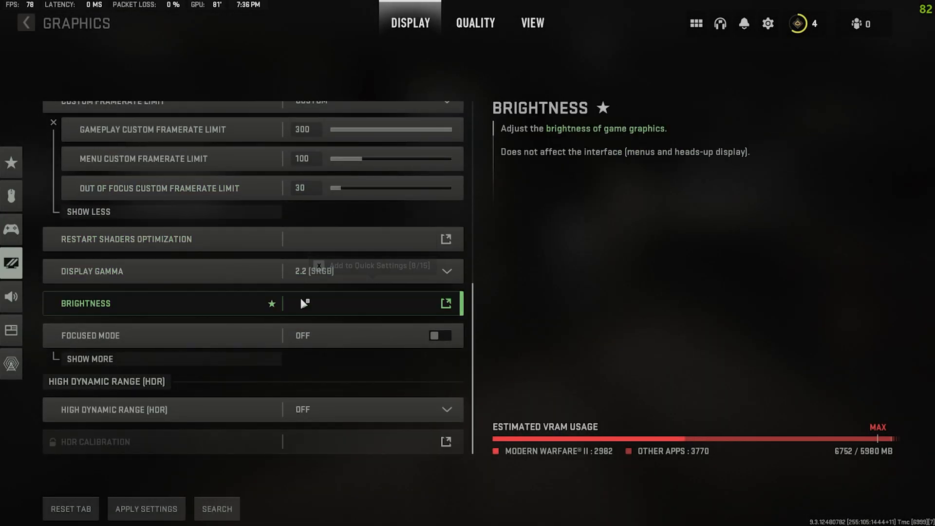
click(89, 358)
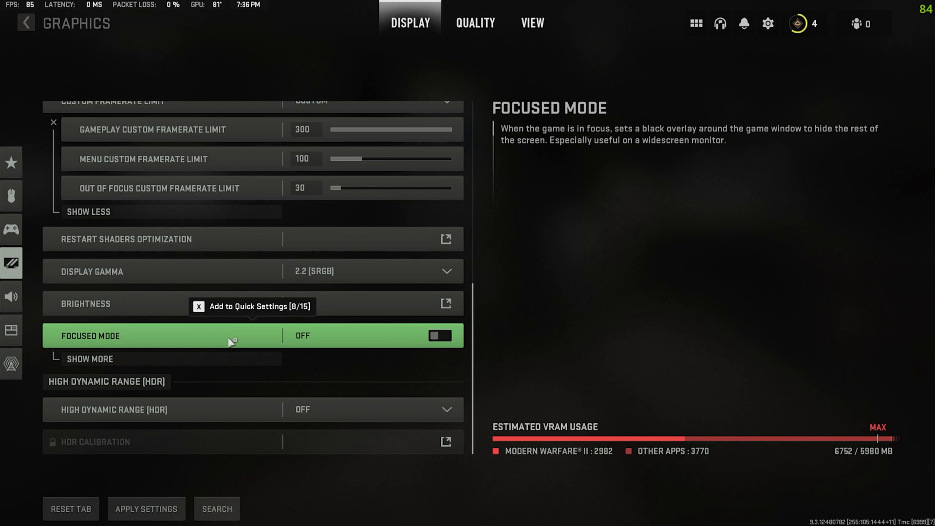
mouse_move(228, 340)
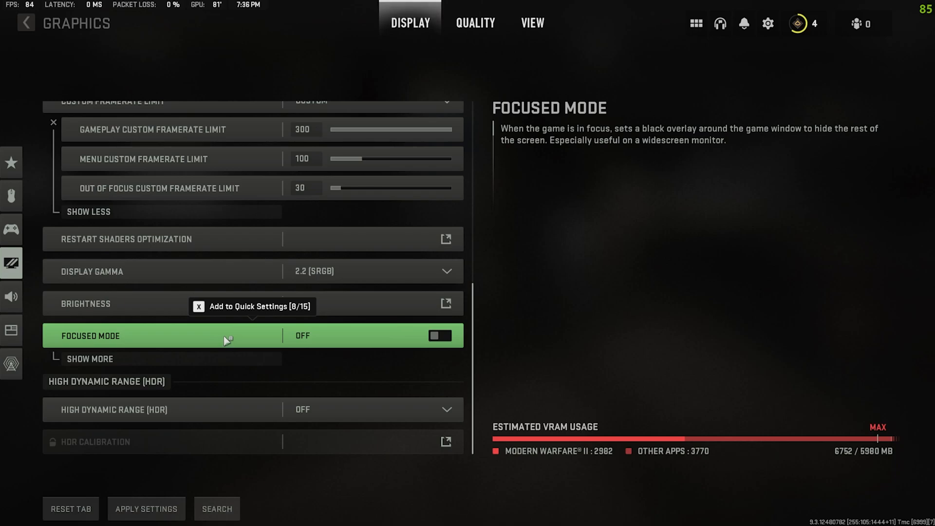
mouse_move(209, 335)
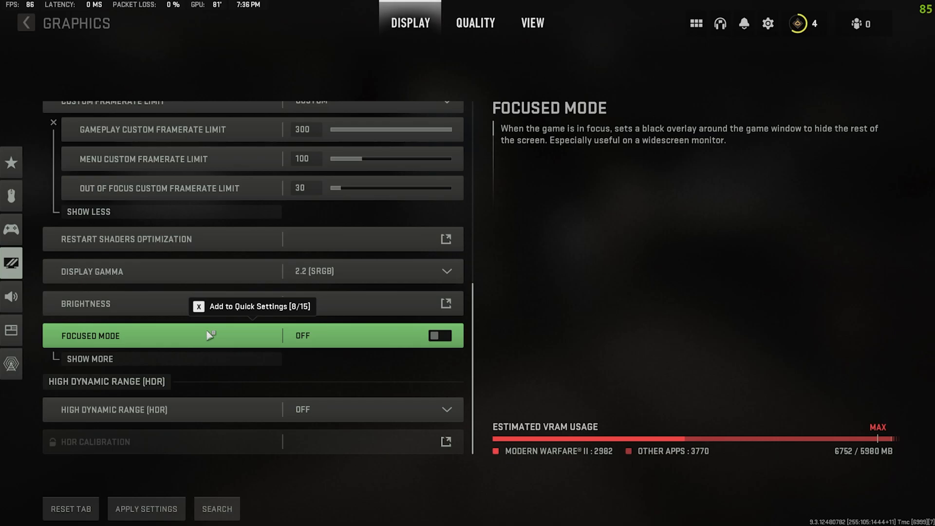
mouse_move(365, 340)
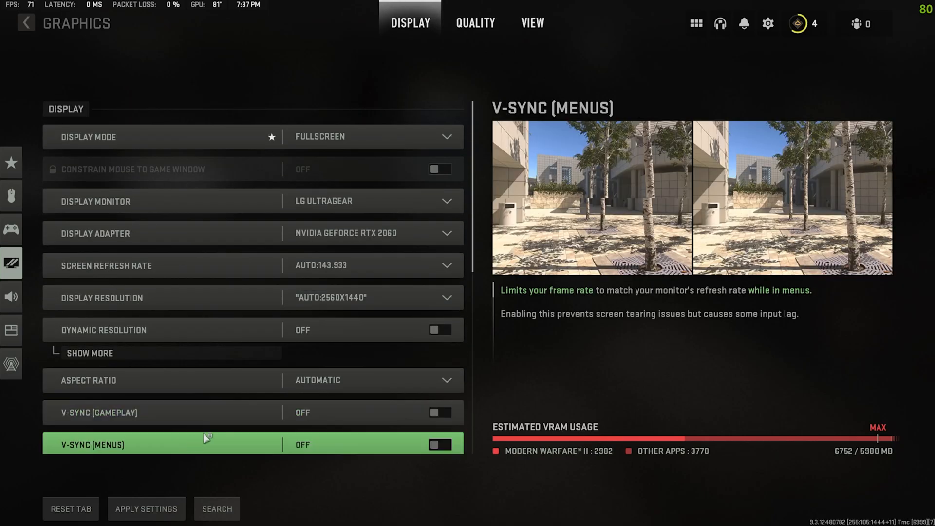
Show the Quality settings with the Custom preset and Render Resolution at 100.
click(474, 22)
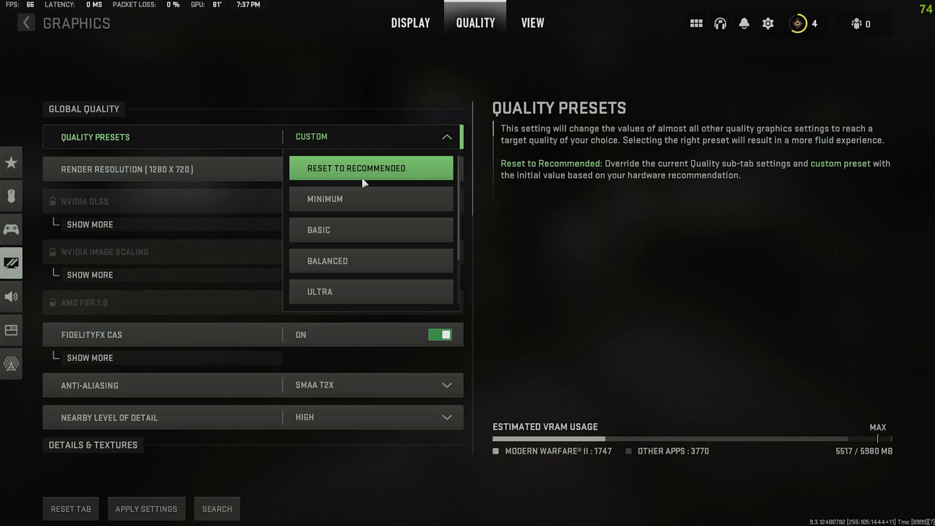
mouse_move(370, 261)
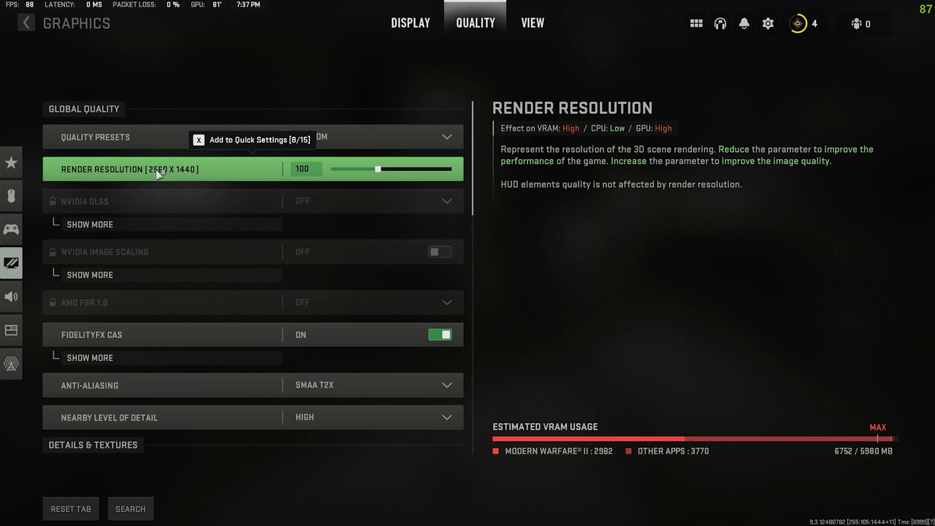
mouse_move(224, 169)
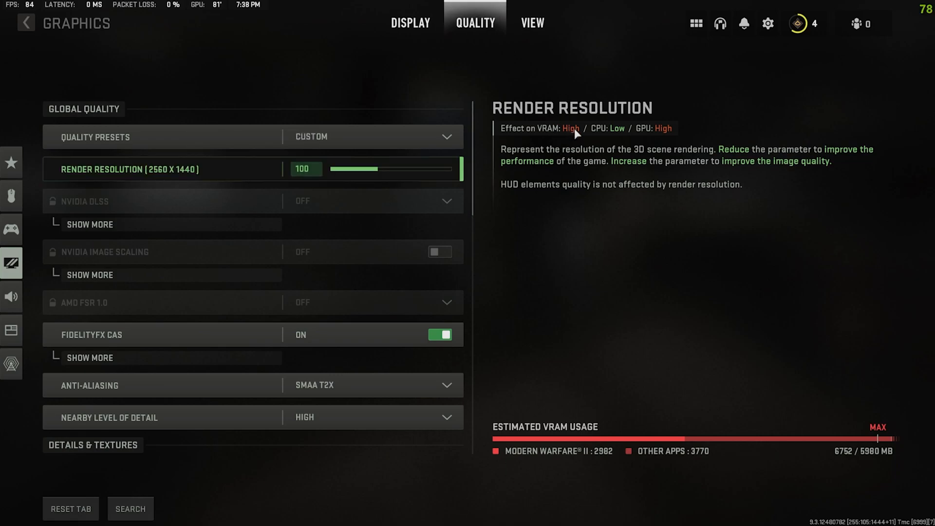
mouse_move(627, 138)
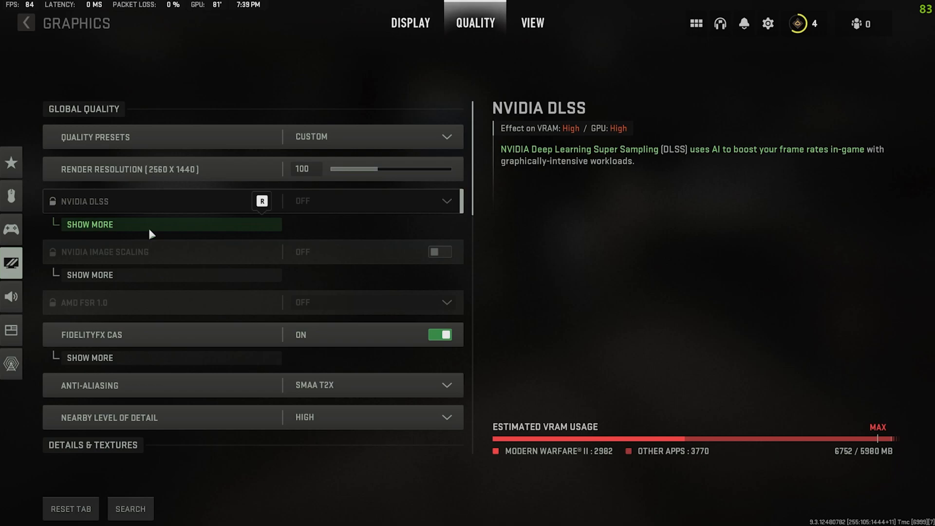
mouse_move(174, 200)
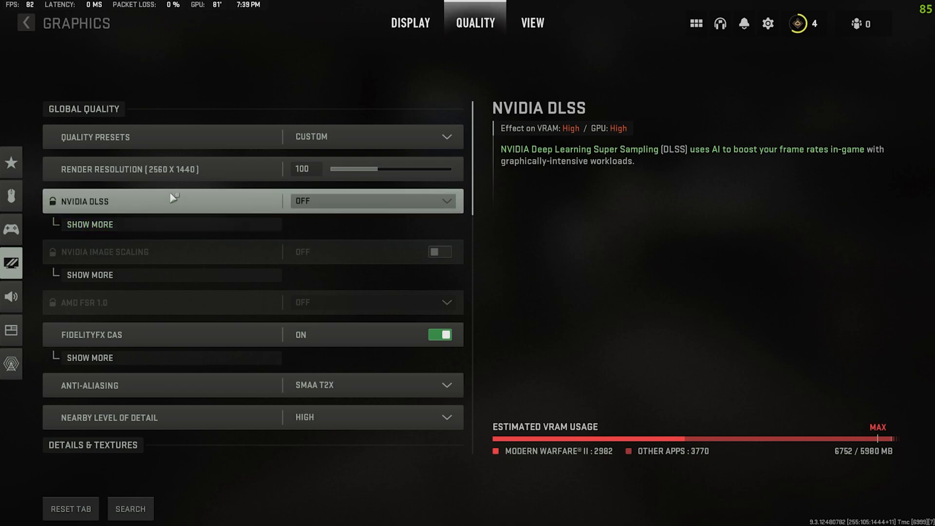
mouse_move(173, 198)
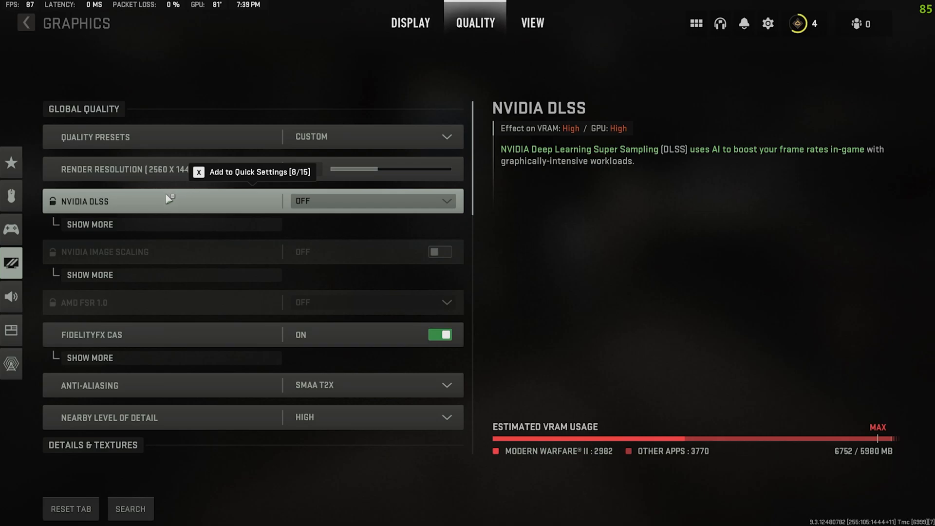
mouse_move(225, 221)
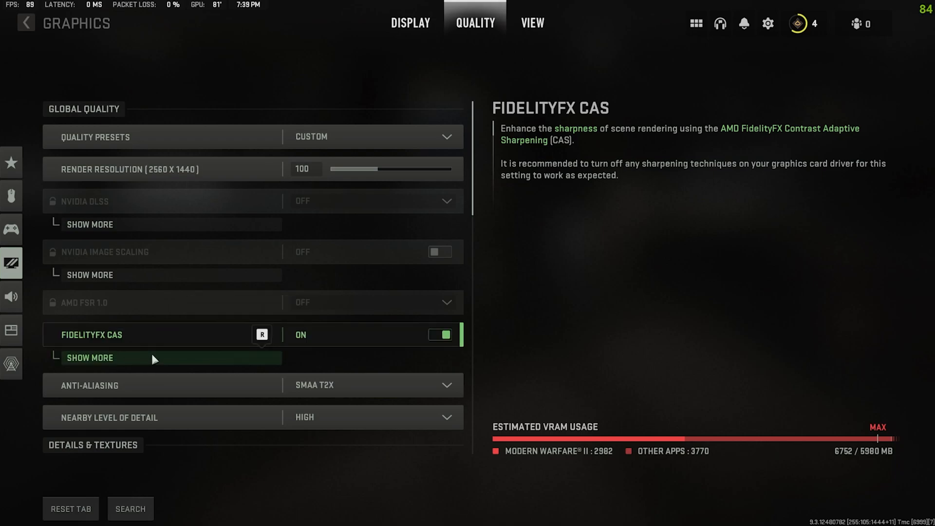
click(90, 357)
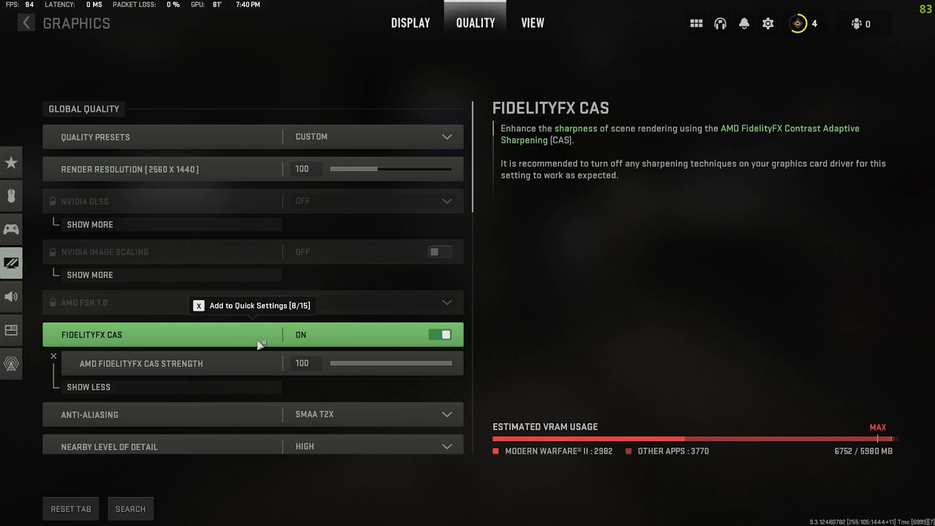
click(88, 387)
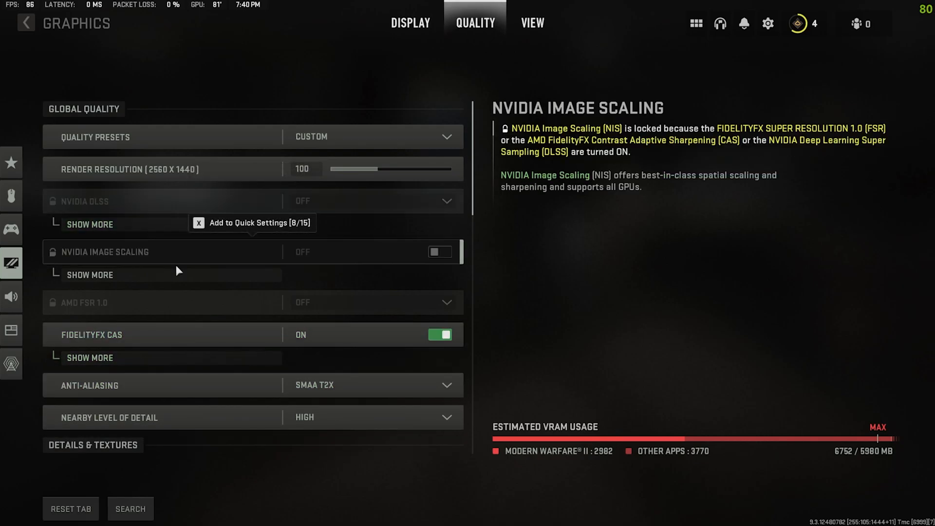
mouse_move(174, 274)
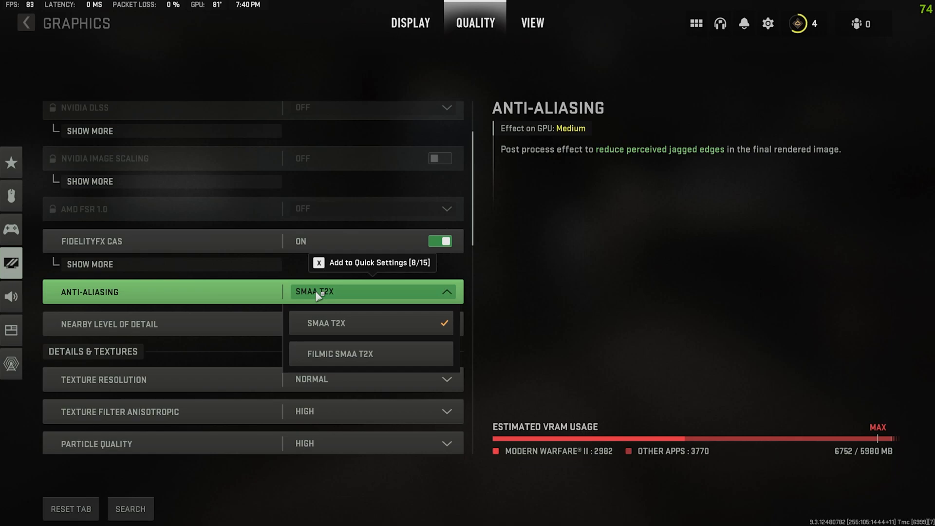
mouse_move(371, 353)
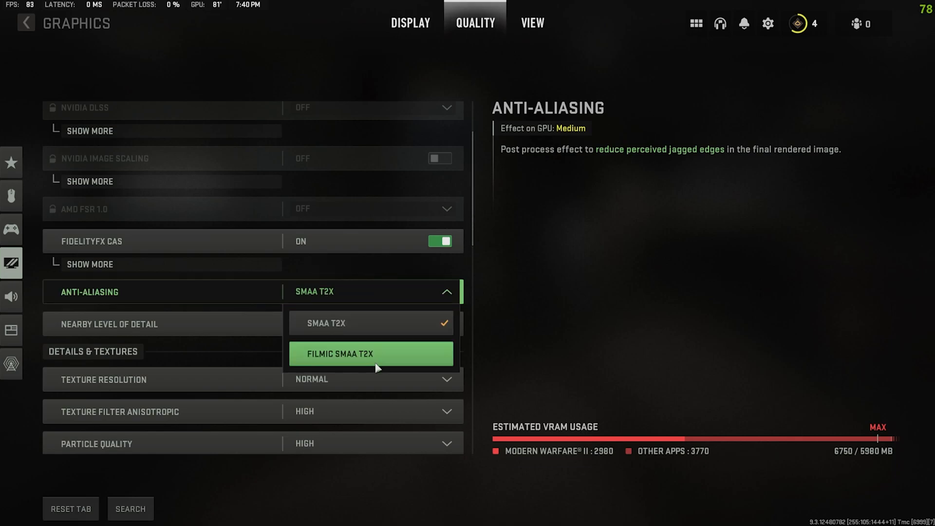
click(370, 353)
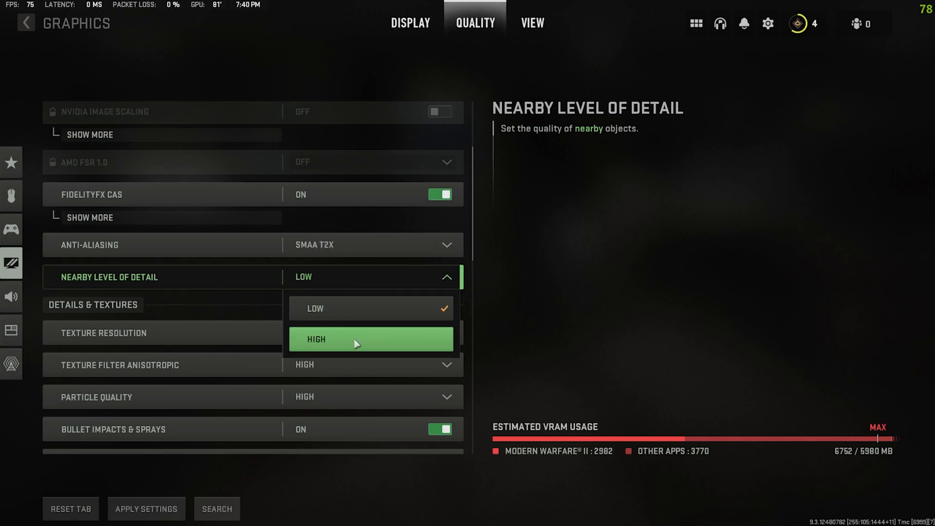
click(354, 339)
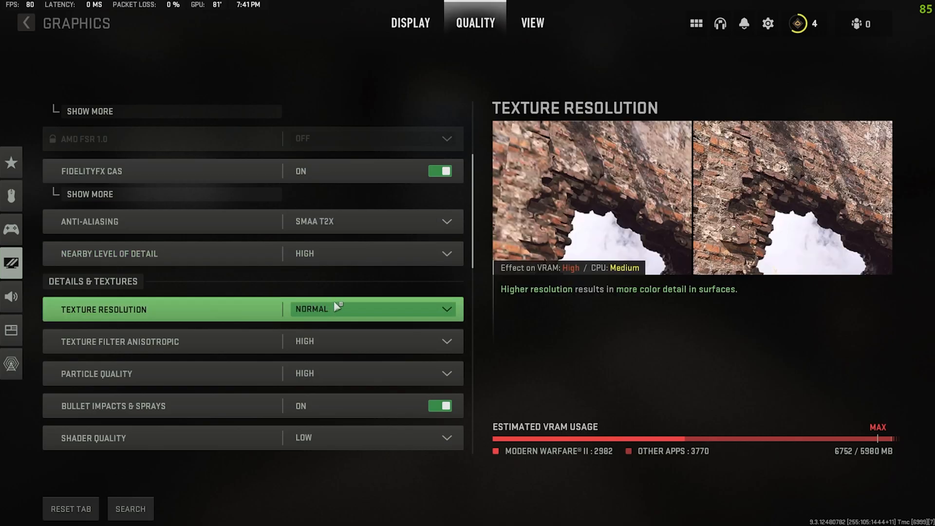
click(369, 309)
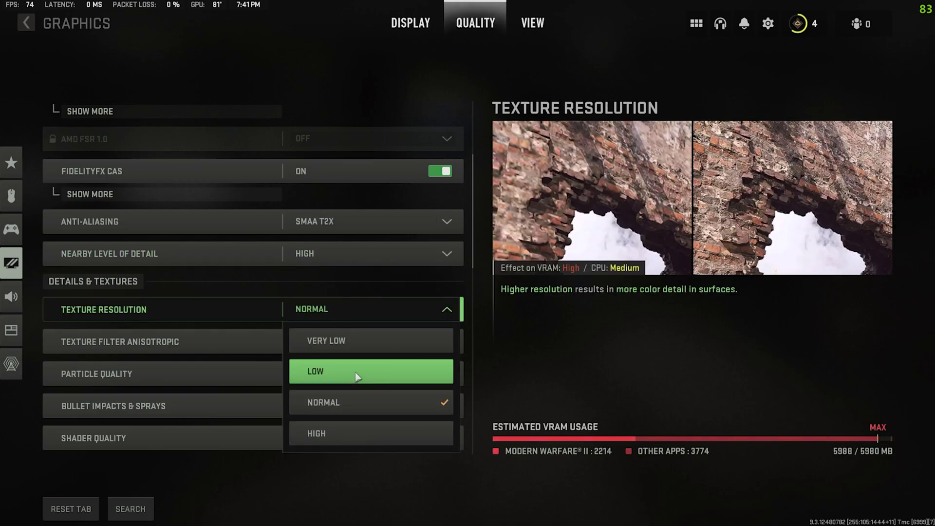
mouse_move(370, 402)
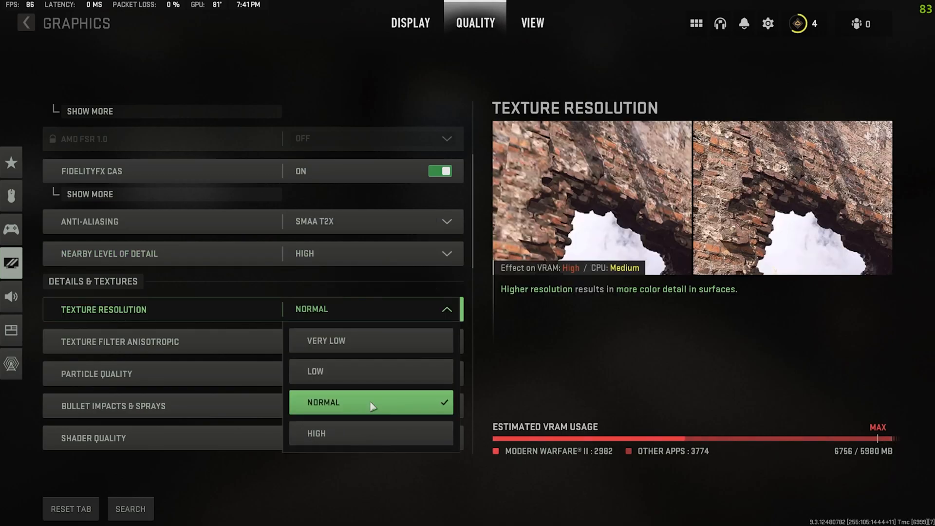
click(314, 371)
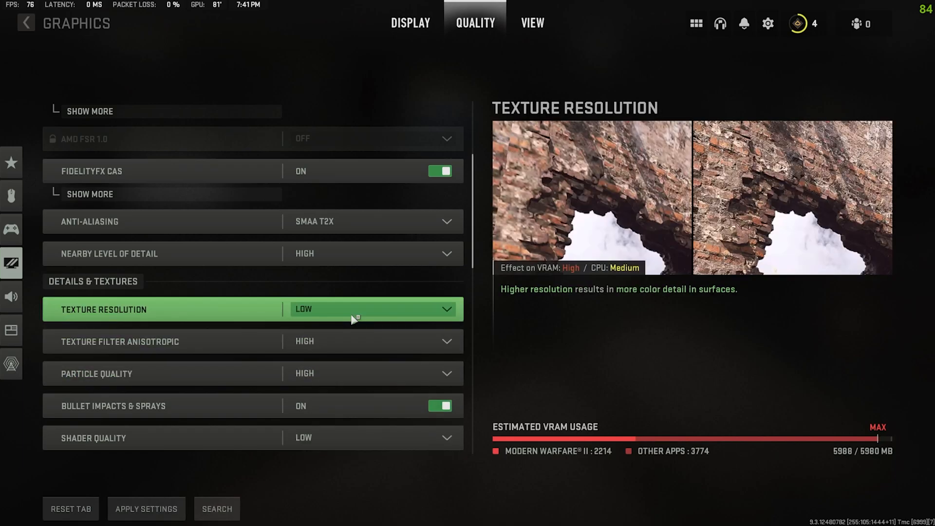
click(370, 308)
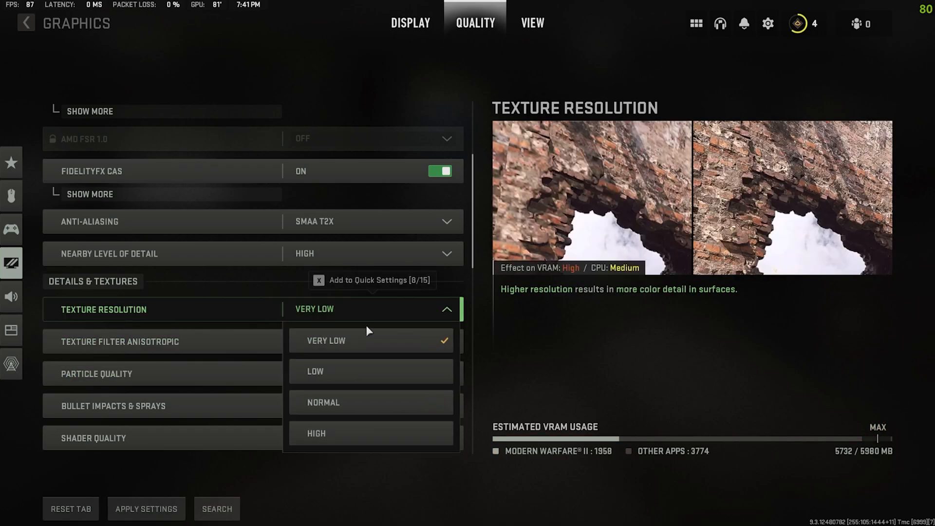
click(314, 371)
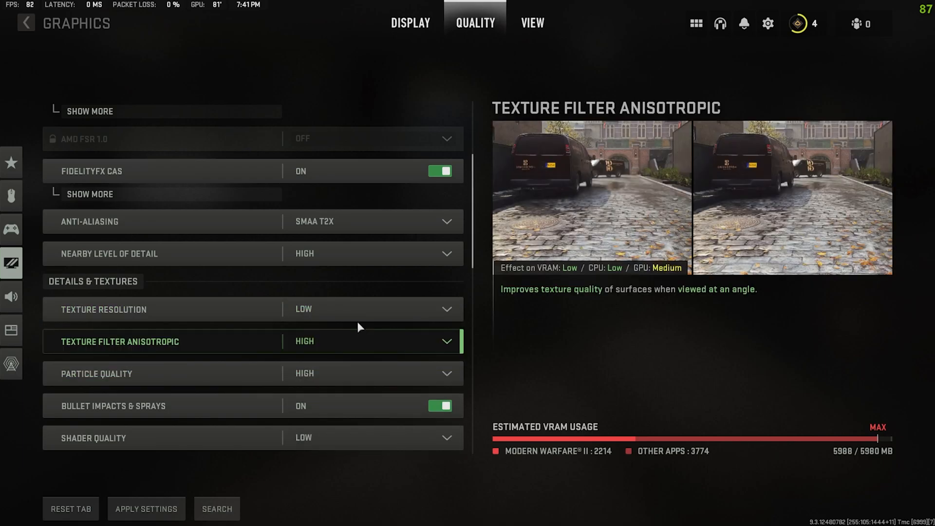
click(370, 309)
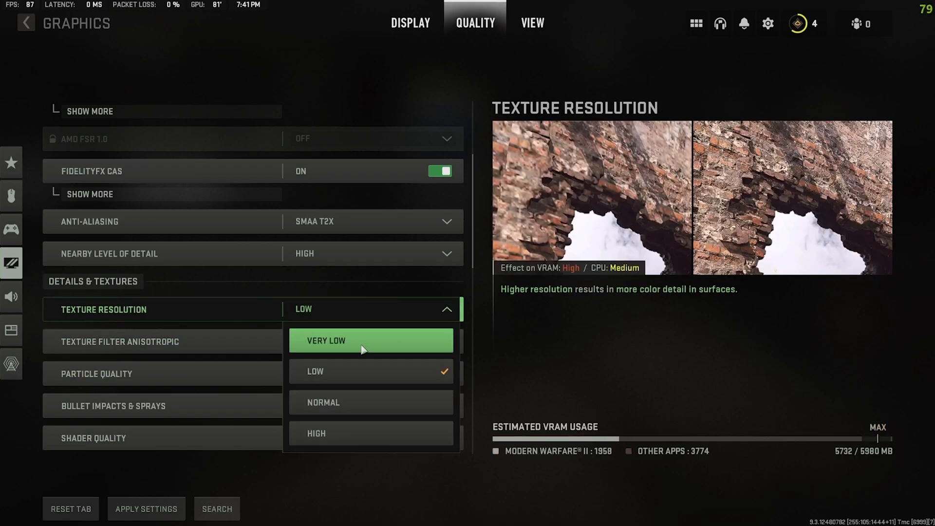
mouse_move(364, 352)
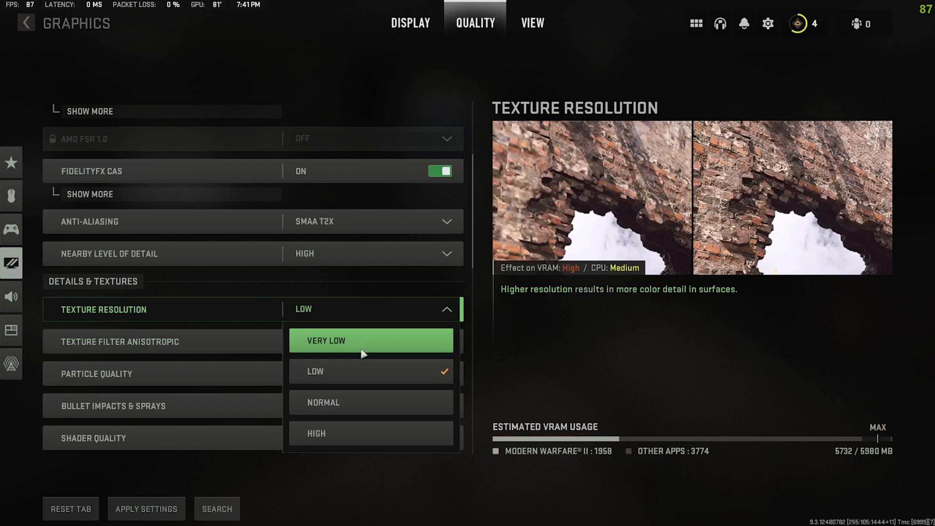
mouse_move(351, 387)
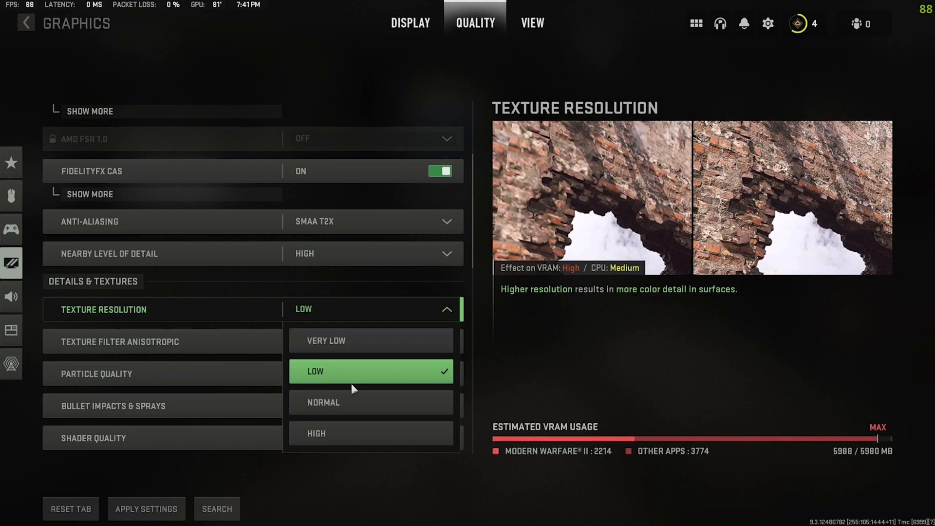
click(323, 402)
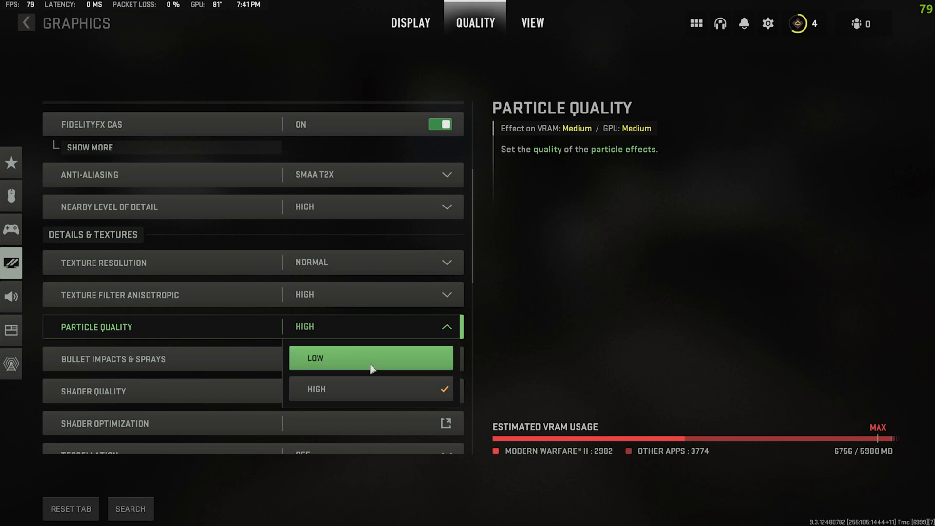
mouse_move(347, 396)
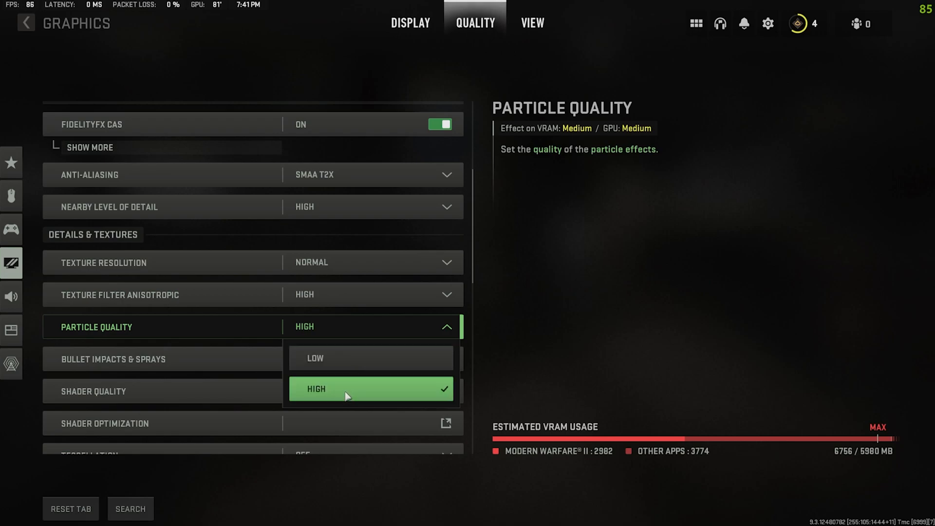
mouse_move(328, 357)
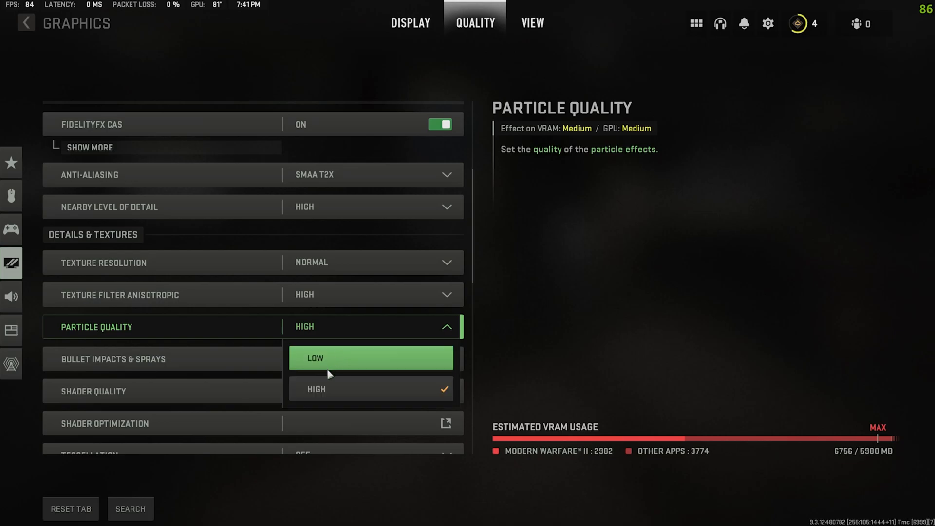
mouse_move(331, 388)
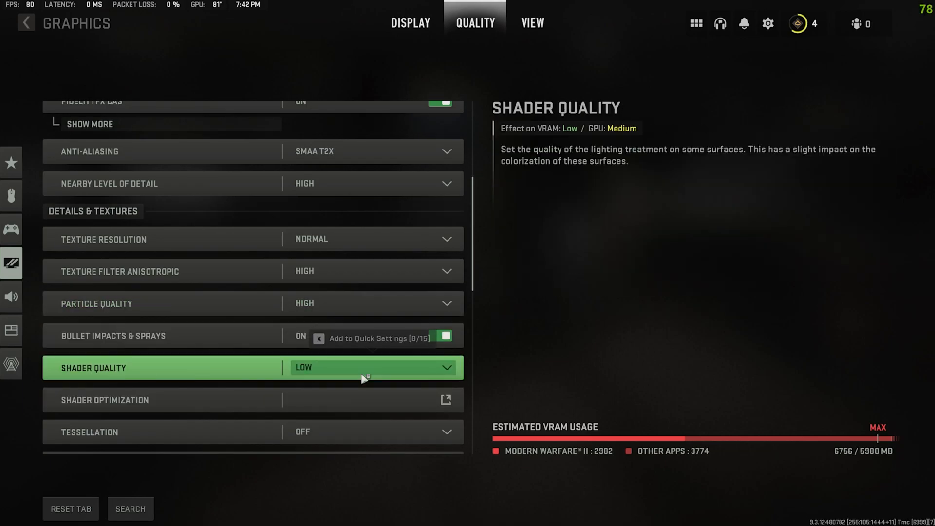
Leave On-Demand Texture Streaming off, briefly expanding then hiding its cache and download limits.
scroll(down, 3)
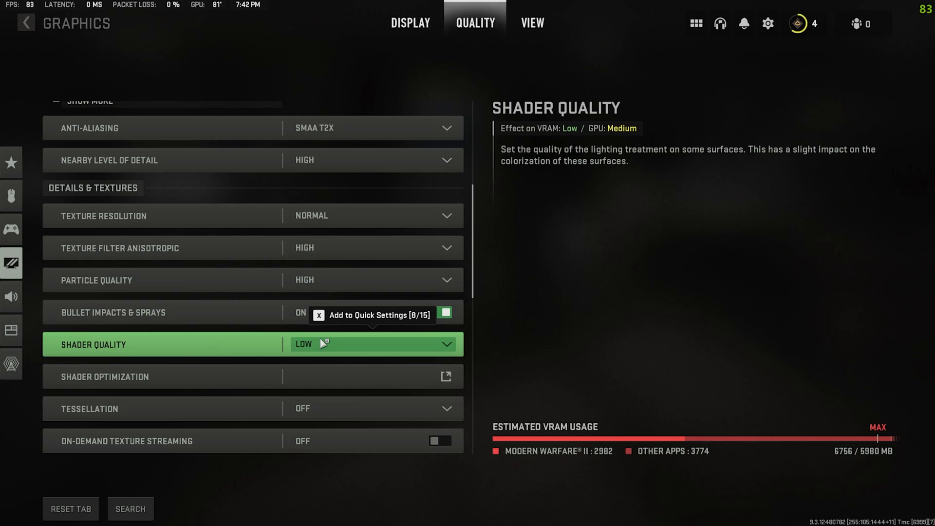
click(370, 343)
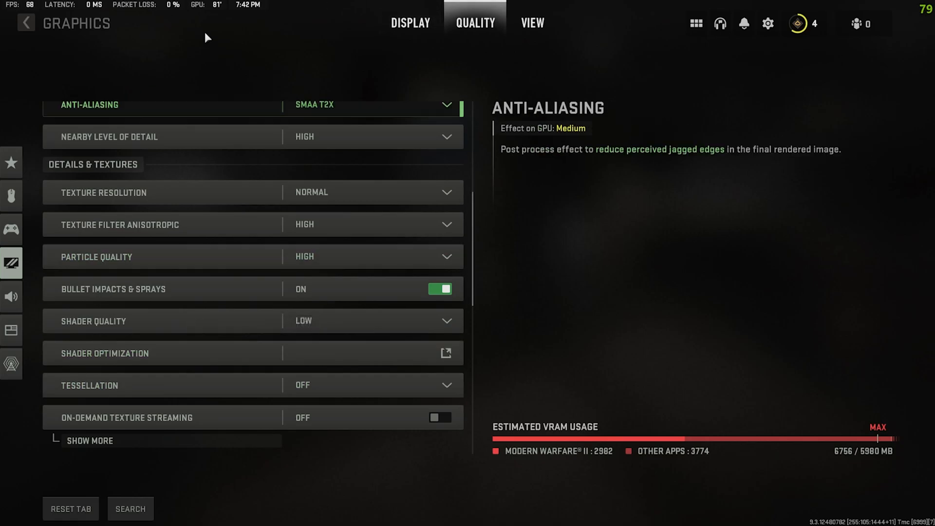
click(180, 321)
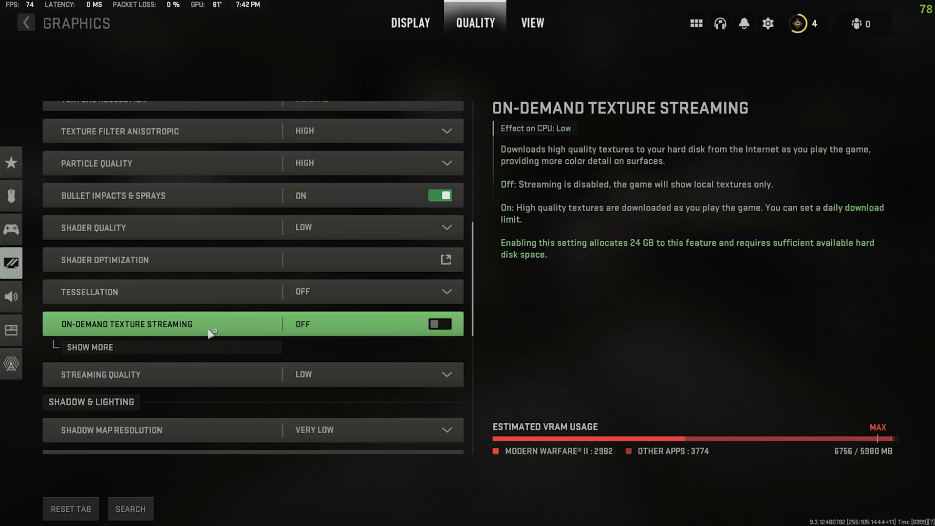
mouse_move(149, 355)
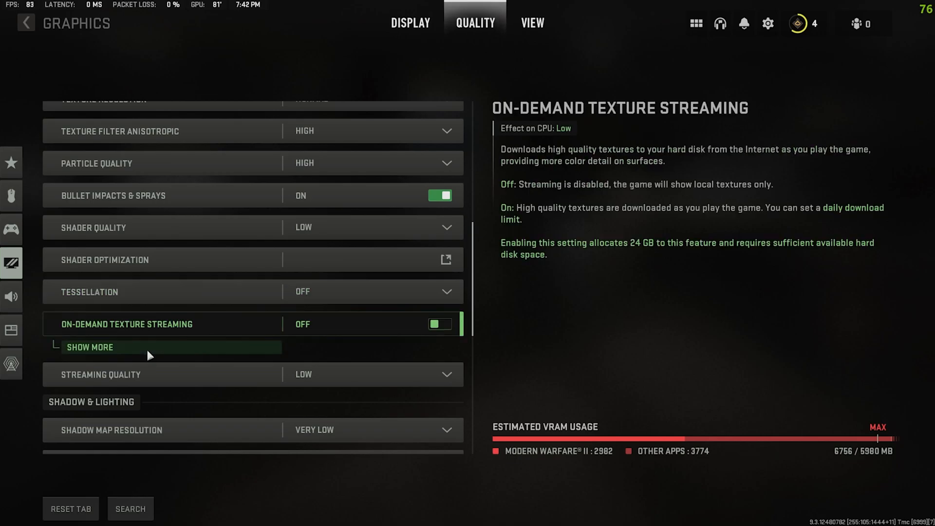
click(89, 347)
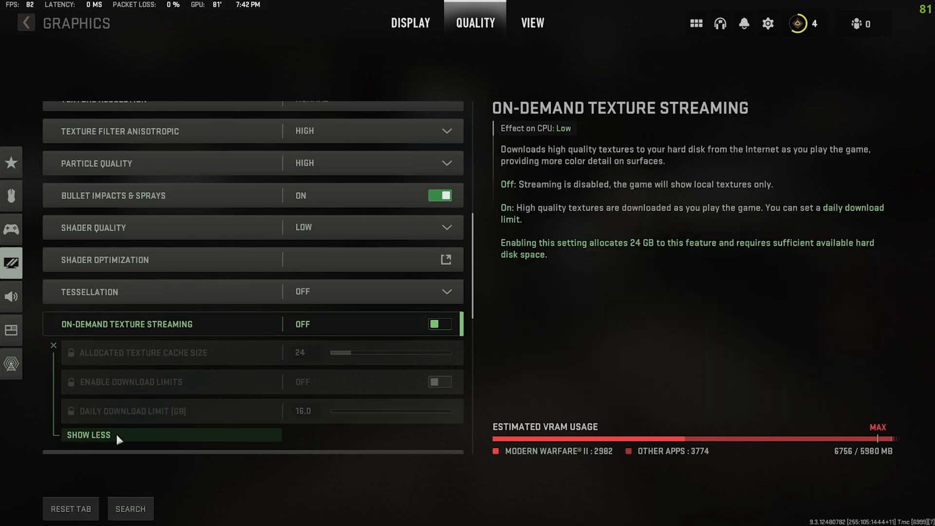
click(89, 434)
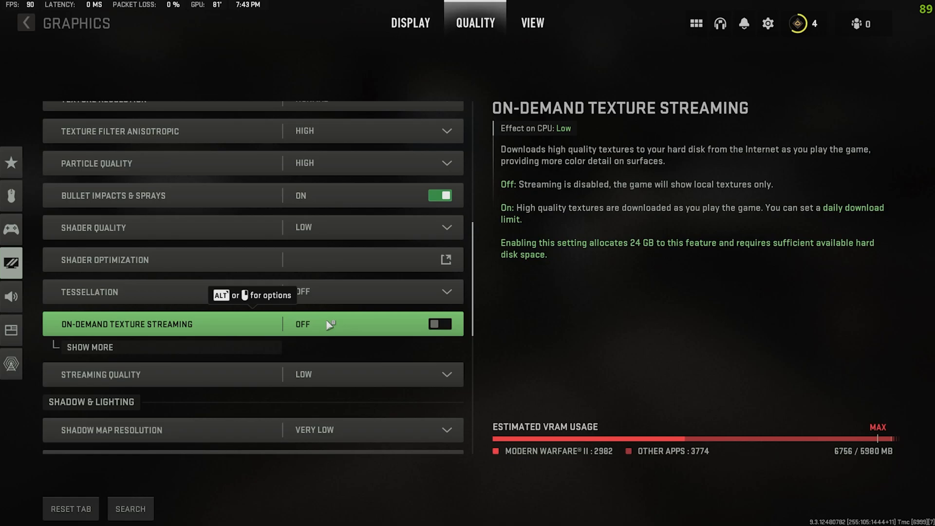
mouse_move(348, 338)
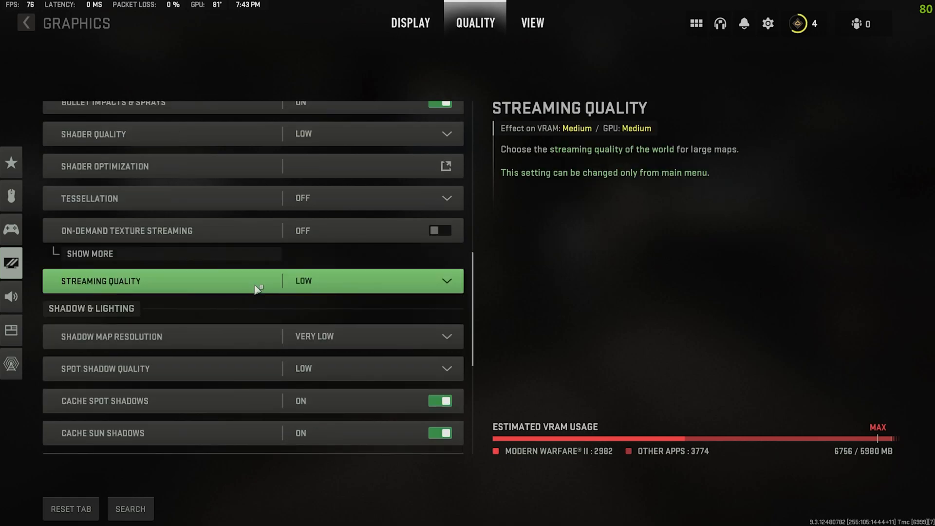
mouse_move(309, 285)
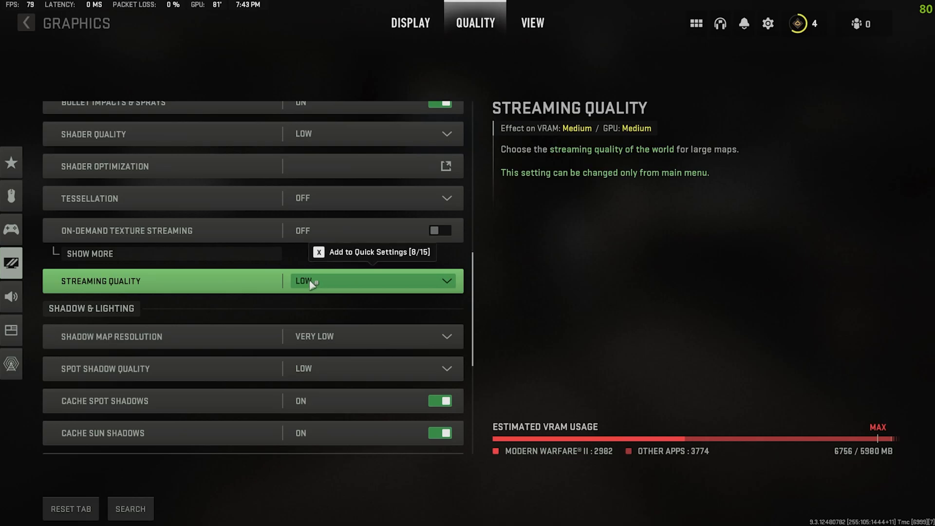
scroll(down, 3)
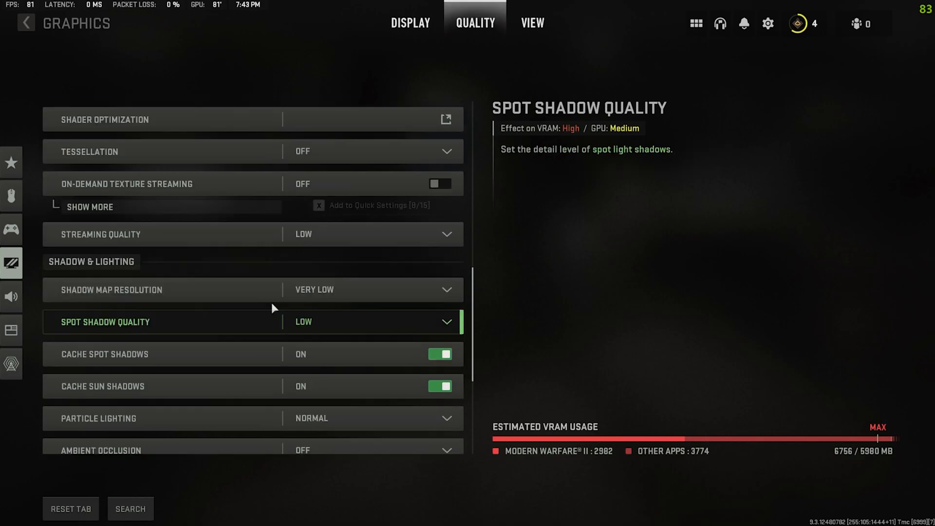
click(370, 290)
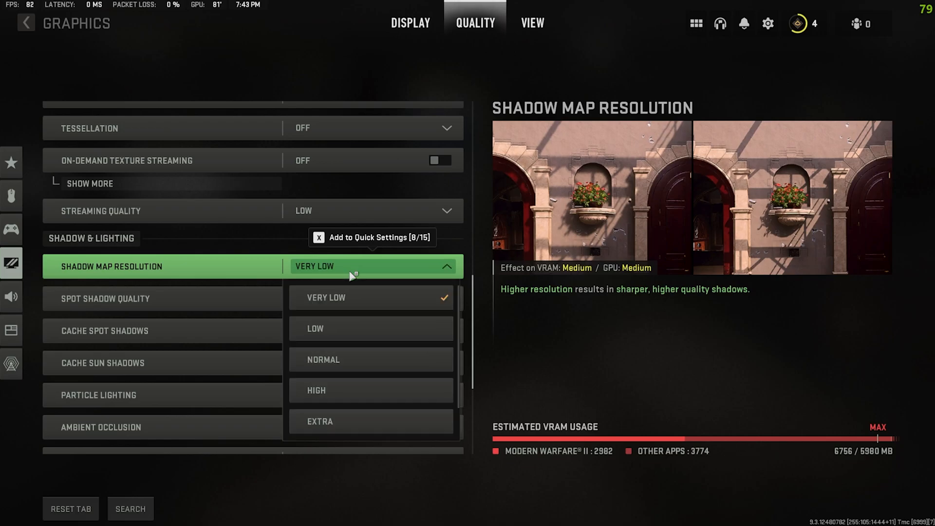
mouse_move(370, 309)
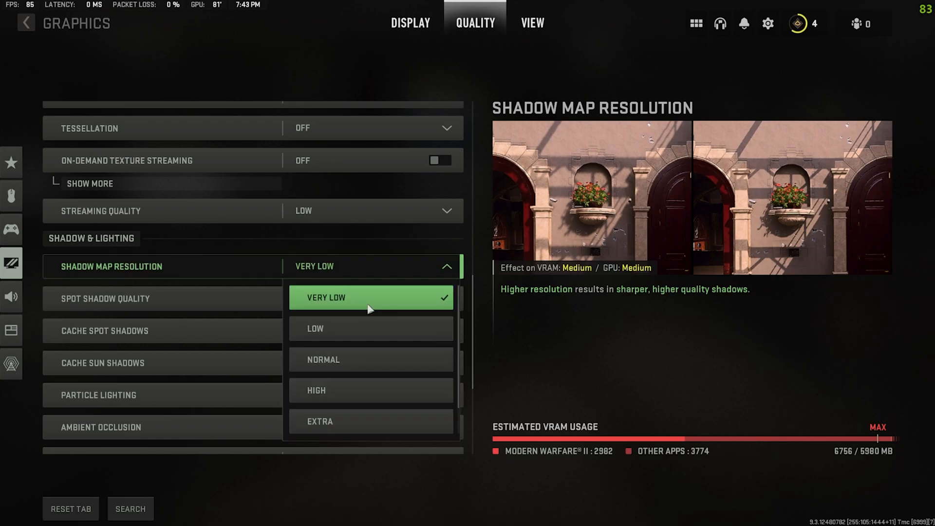
mouse_move(354, 421)
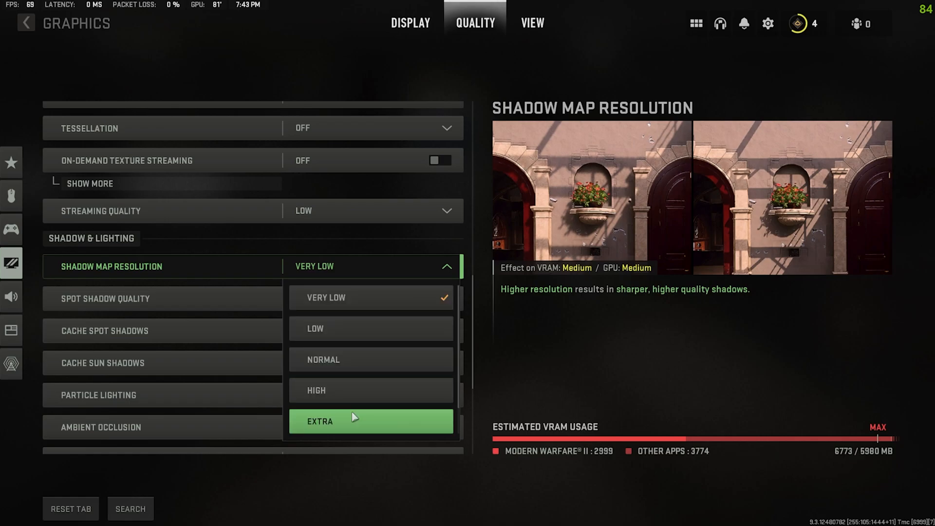
mouse_move(363, 382)
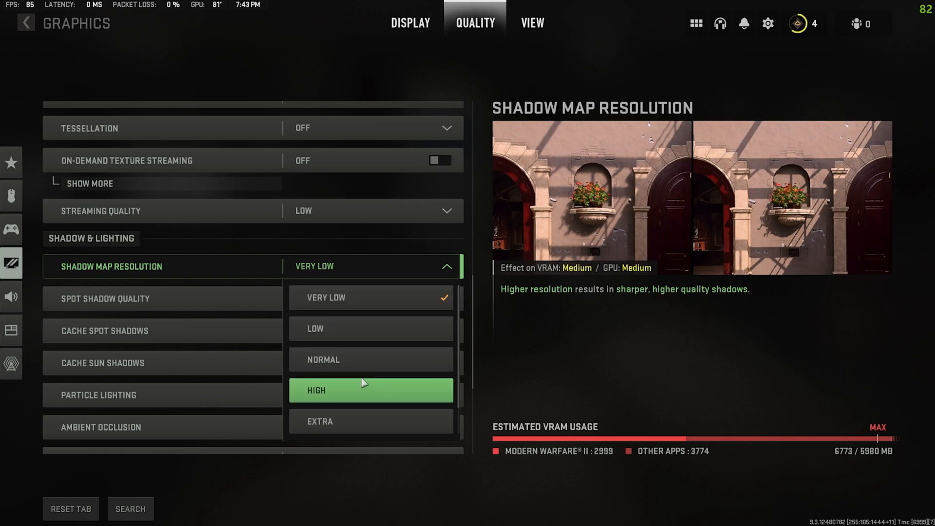
mouse_move(343, 298)
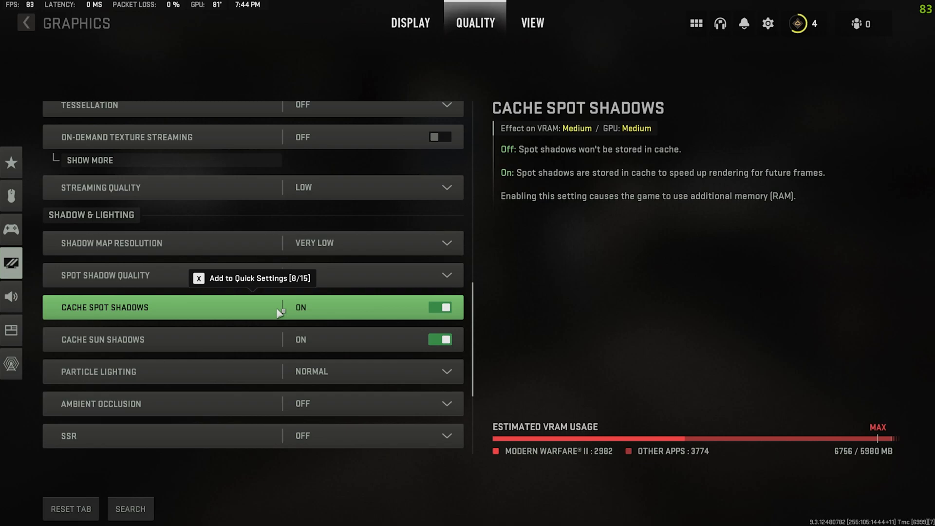
mouse_move(349, 320)
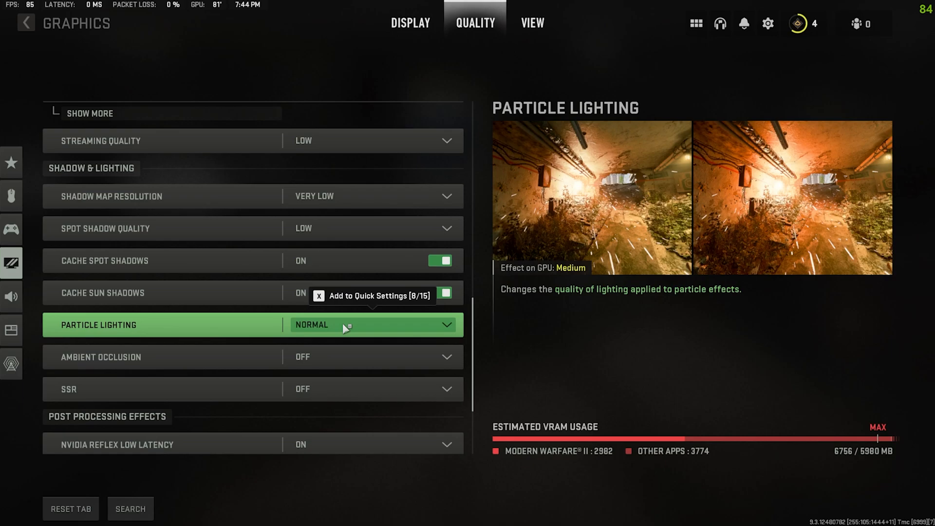
click(370, 325)
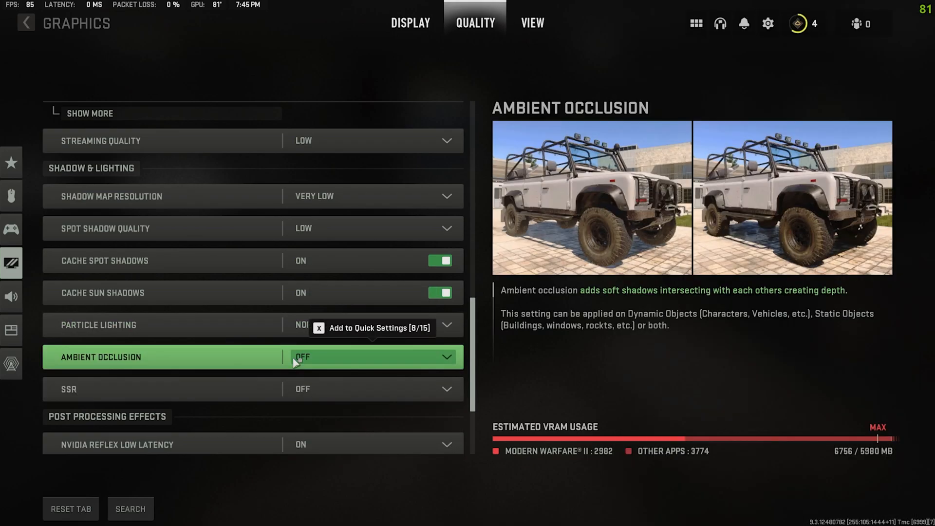
mouse_move(306, 363)
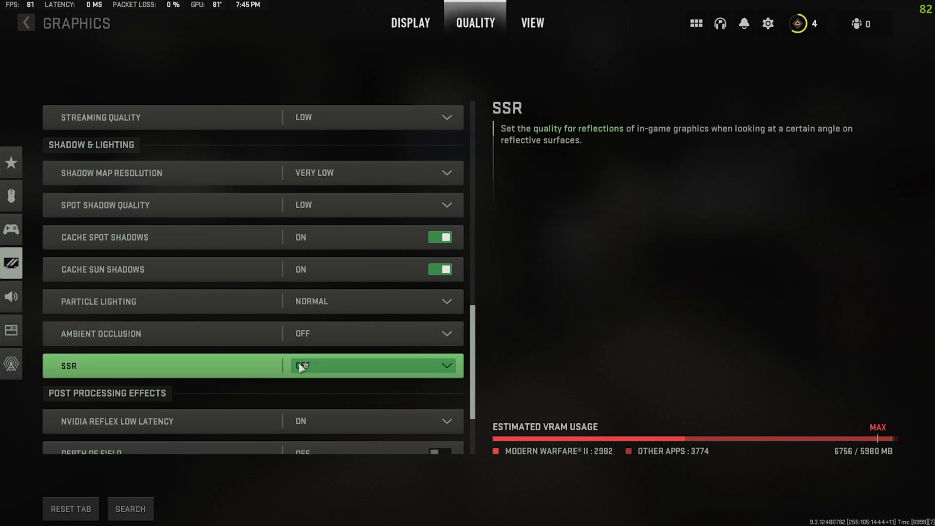
scroll(down, 3)
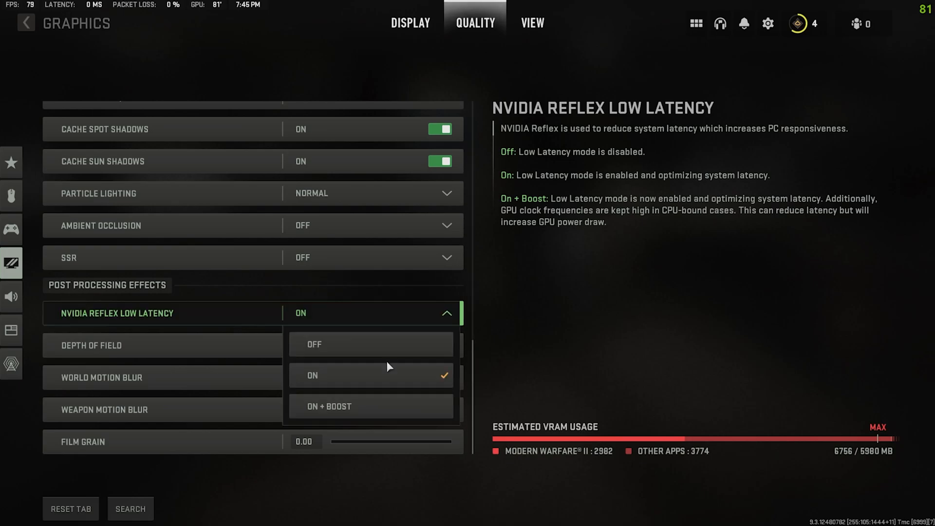
mouse_move(370, 375)
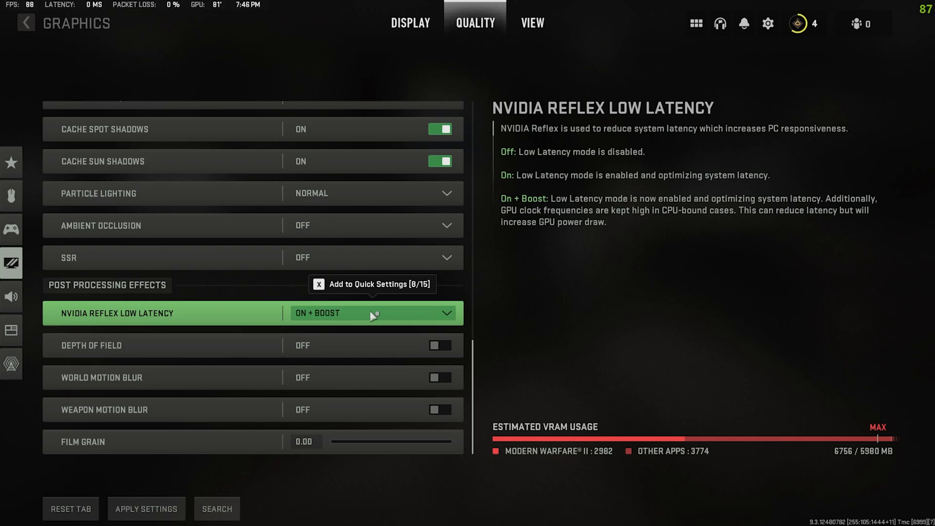
click(371, 313)
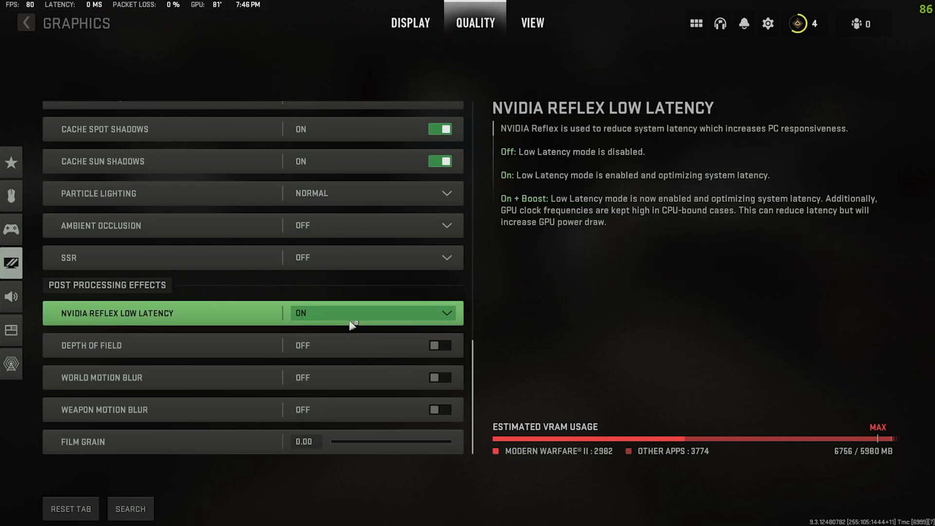
mouse_move(354, 315)
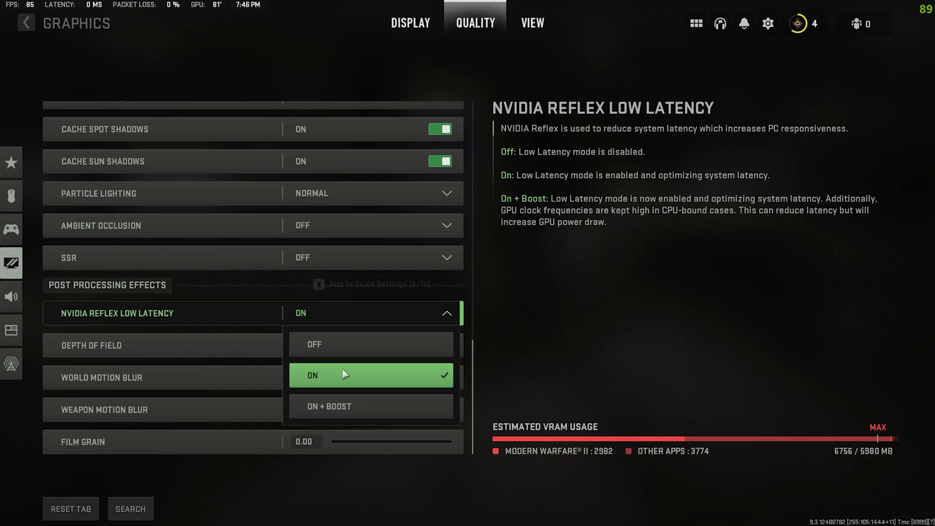
mouse_move(370, 406)
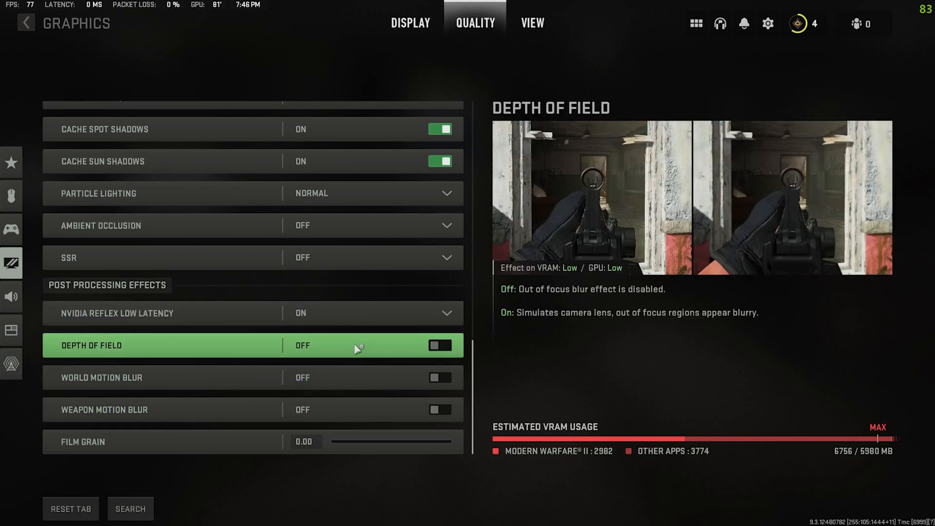
mouse_move(371, 357)
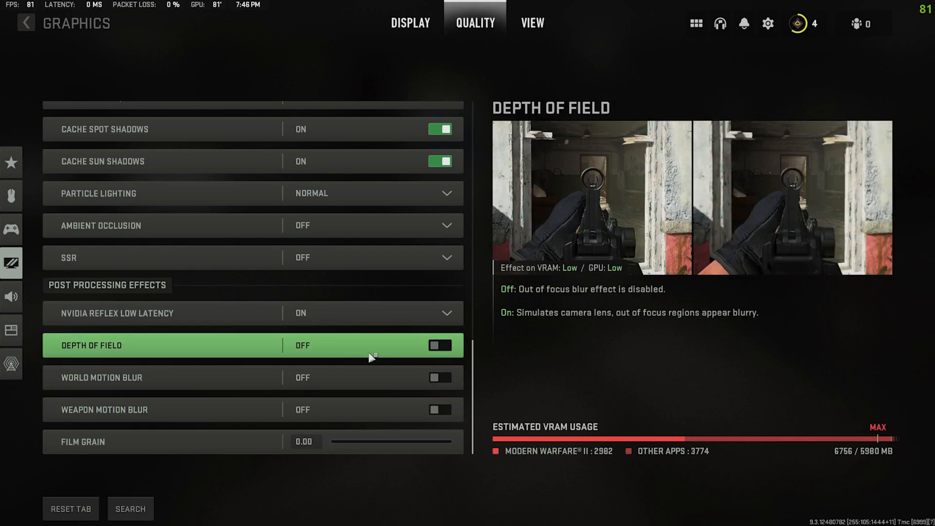
mouse_move(356, 362)
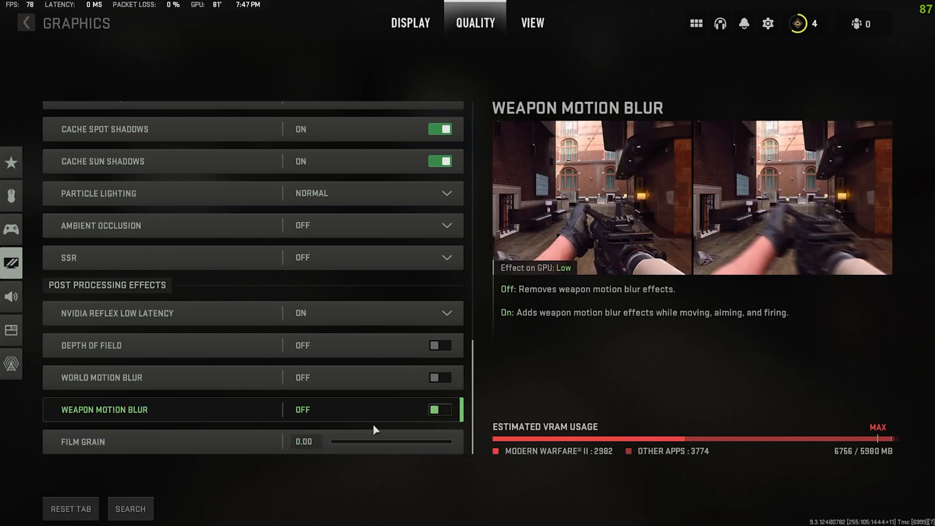
Review Field of View and camera movement (kept at 50) on the View settings, then return to Display.
click(531, 23)
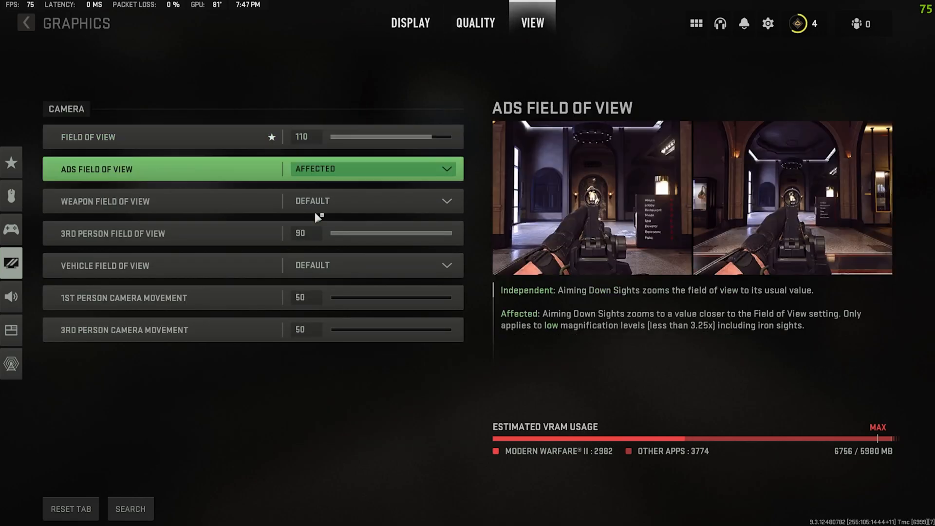
mouse_move(339, 179)
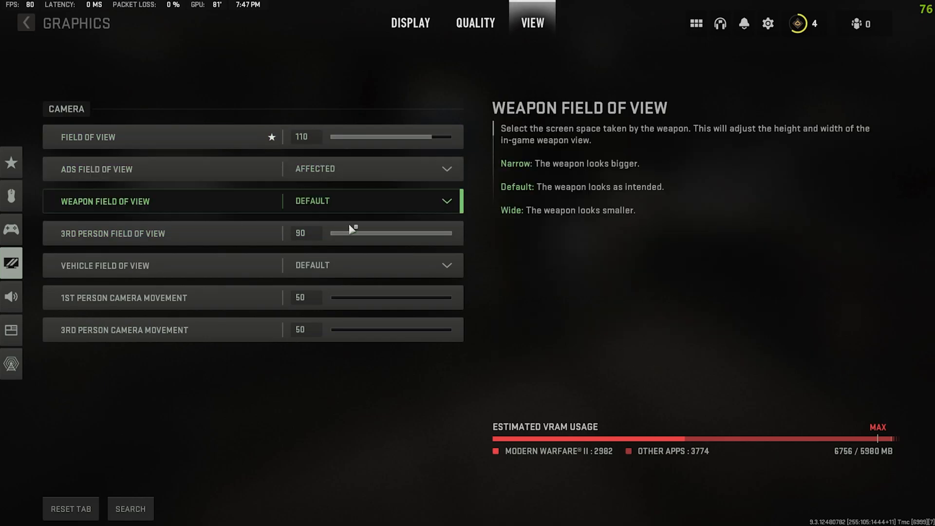
click(179, 136)
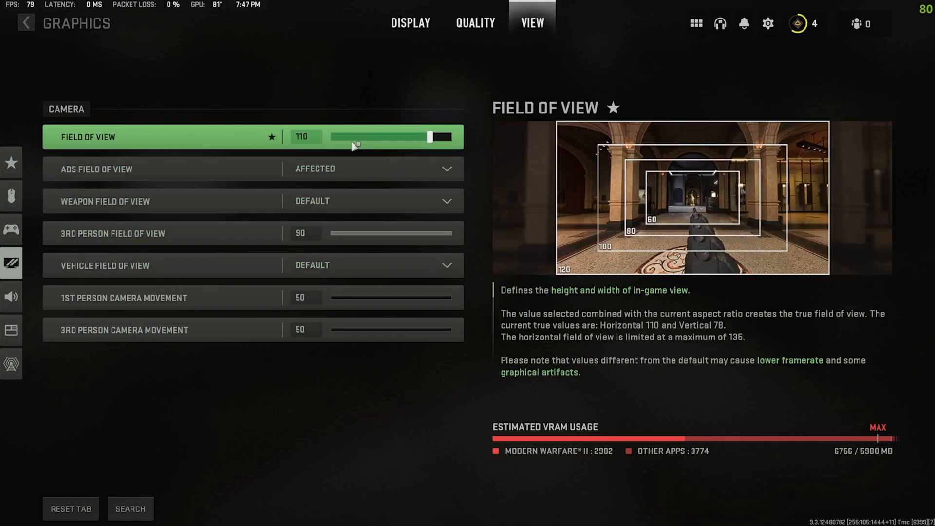
mouse_move(354, 143)
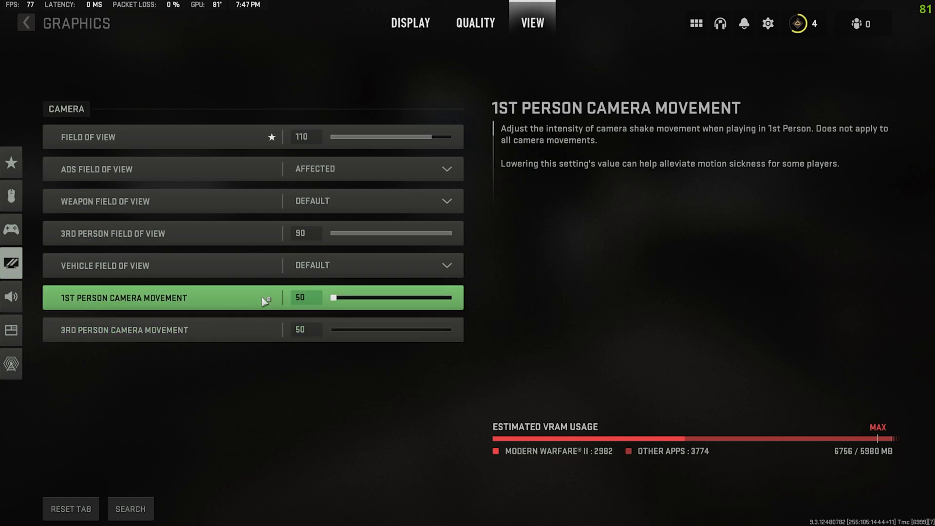
mouse_move(259, 309)
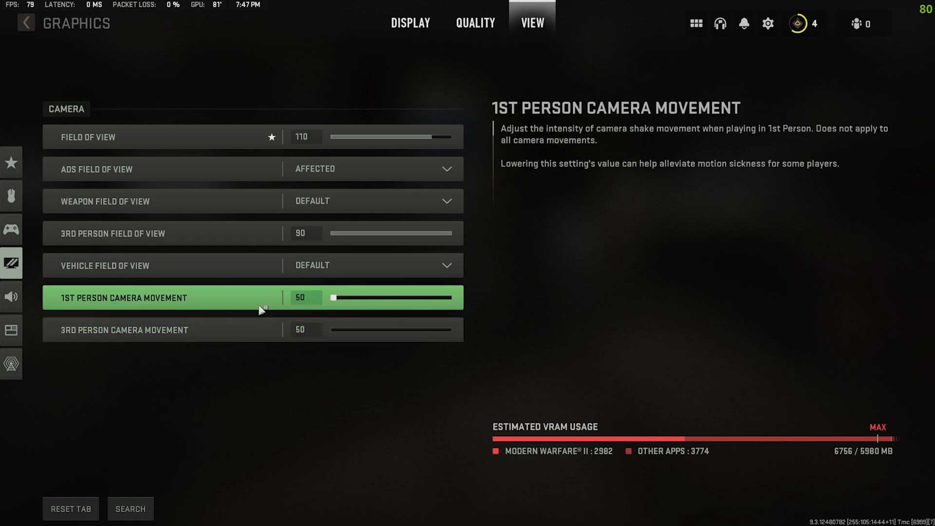
mouse_move(250, 305)
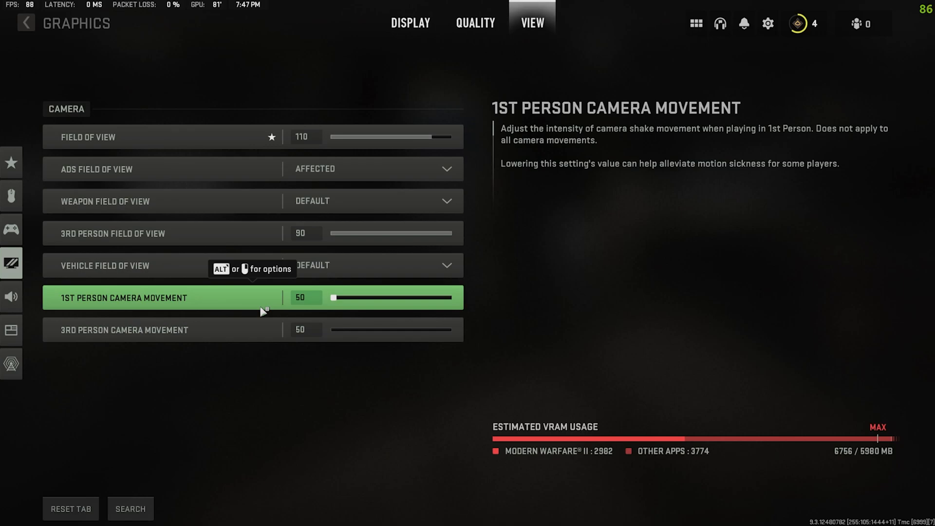
mouse_move(331, 299)
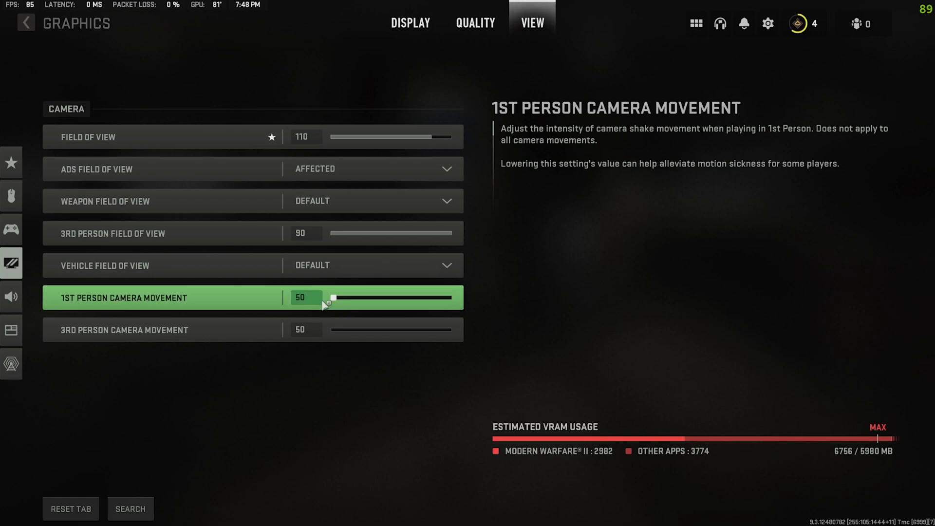
mouse_move(320, 309)
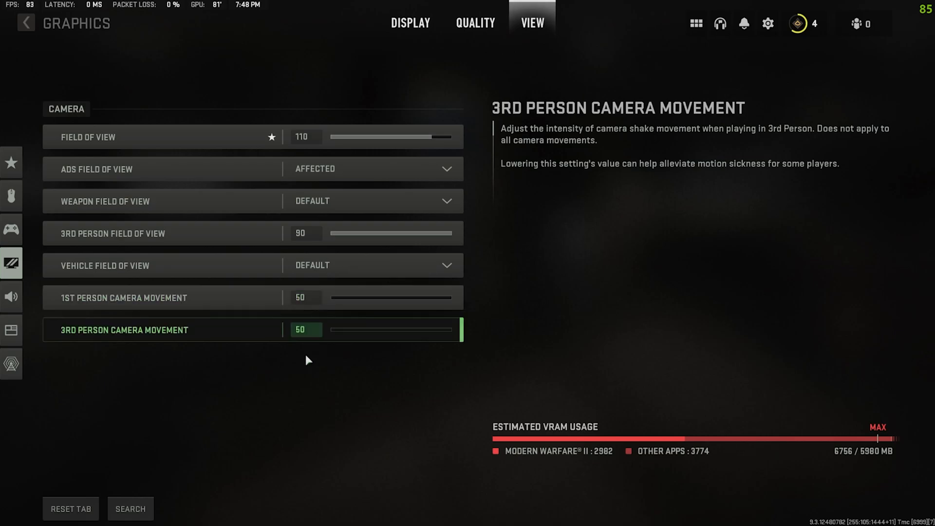
click(475, 22)
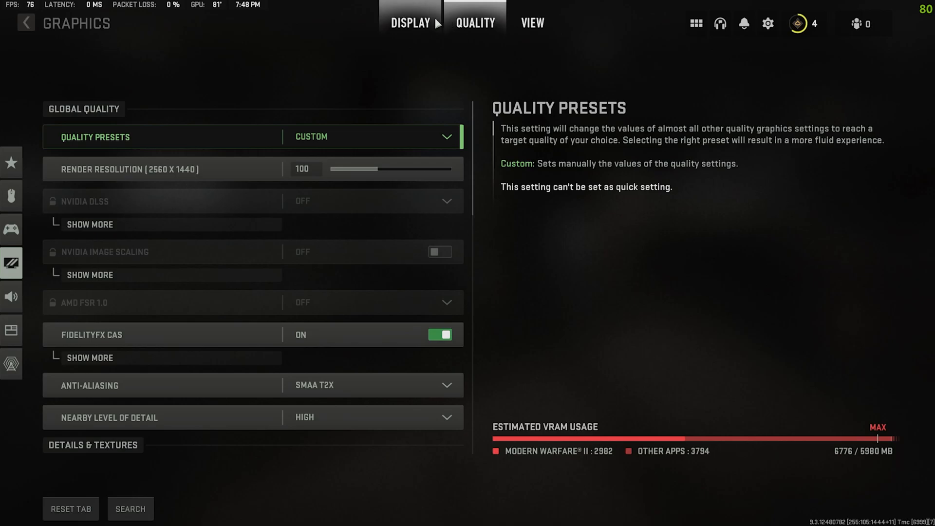
click(410, 23)
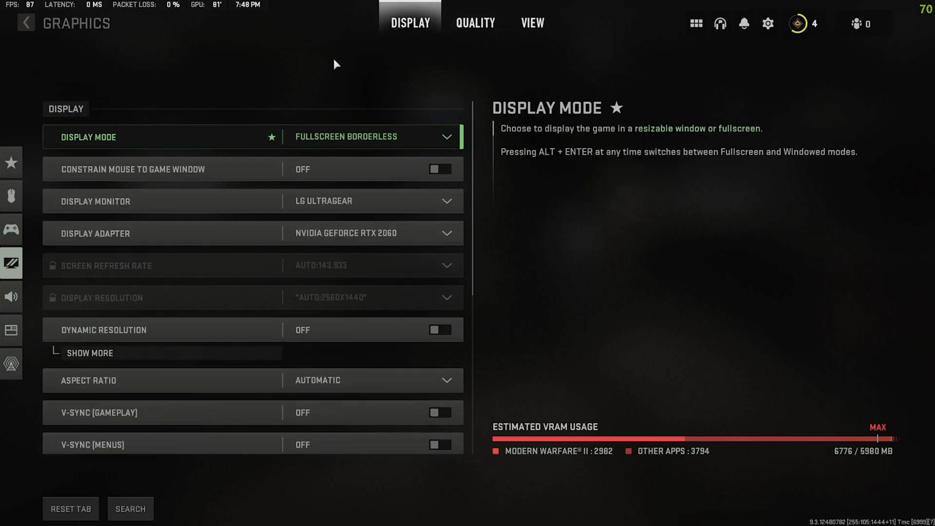